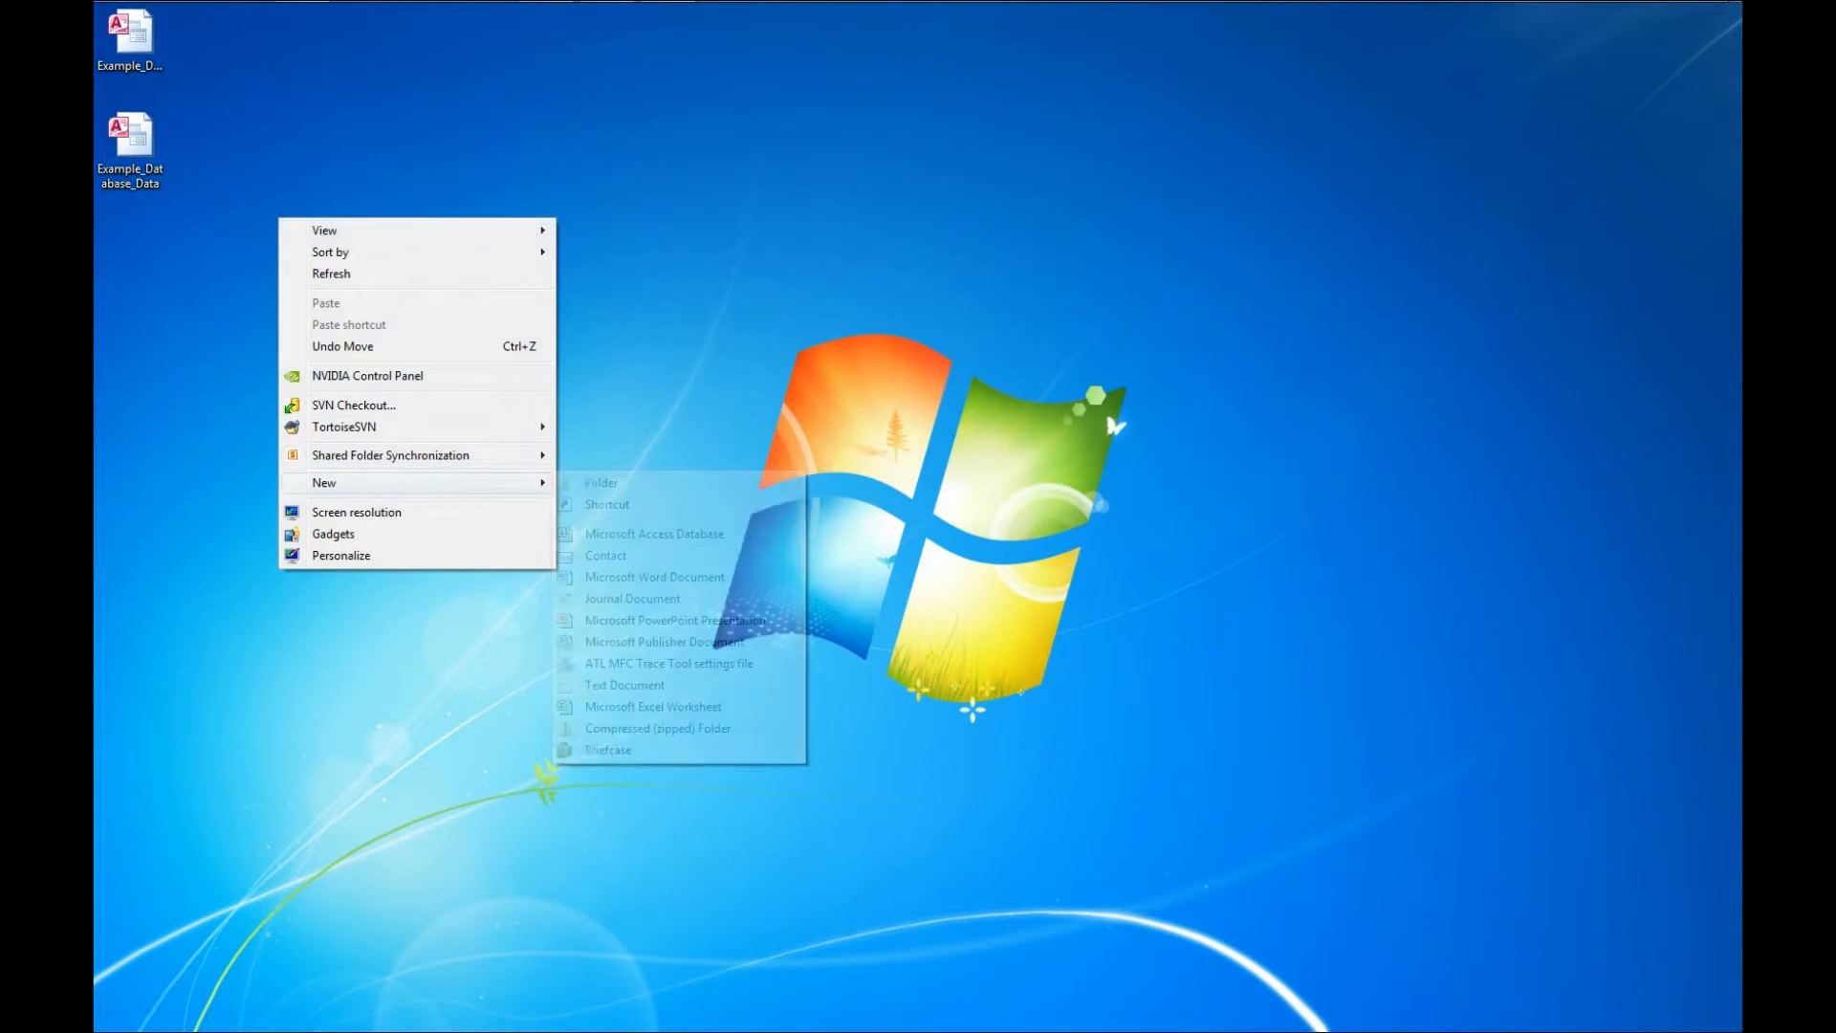
Create a new folder on the Windows desktop.
left_click(599, 482)
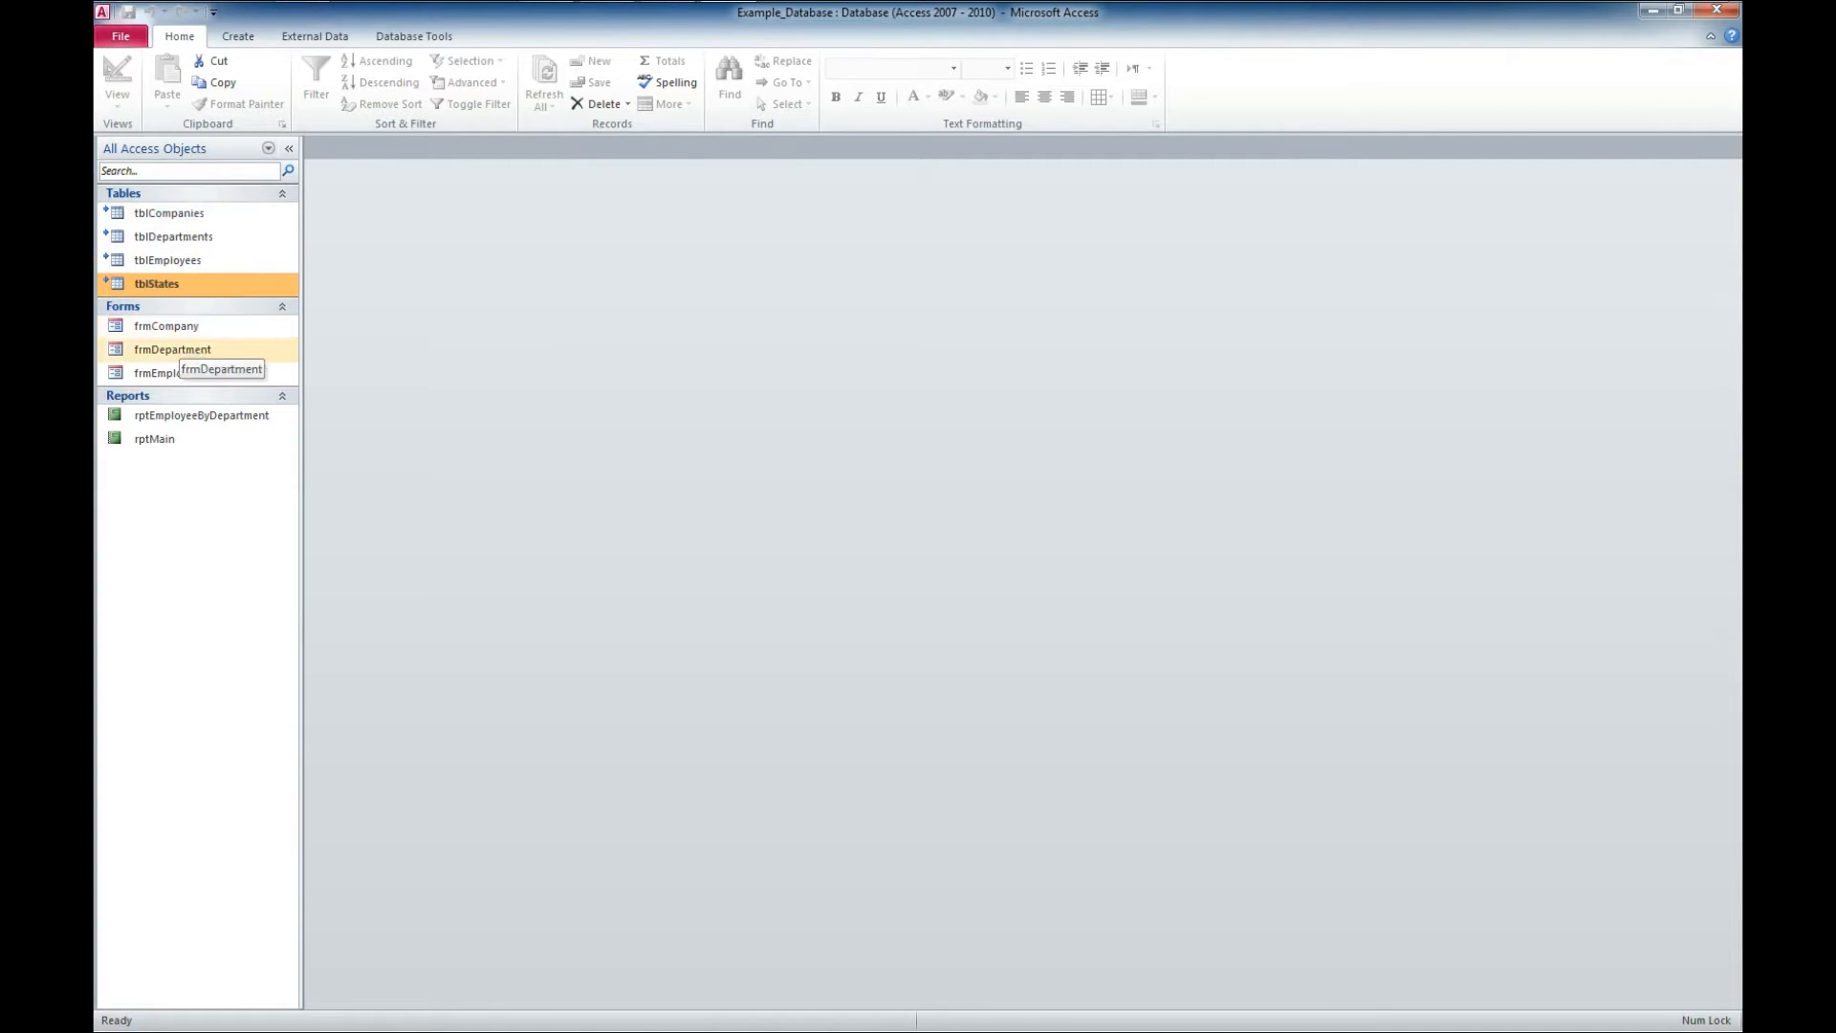
Check frmCompany opens, then reopen Example_Database from the desktop to trigger the missing-data-file error.
double_click(165, 325)
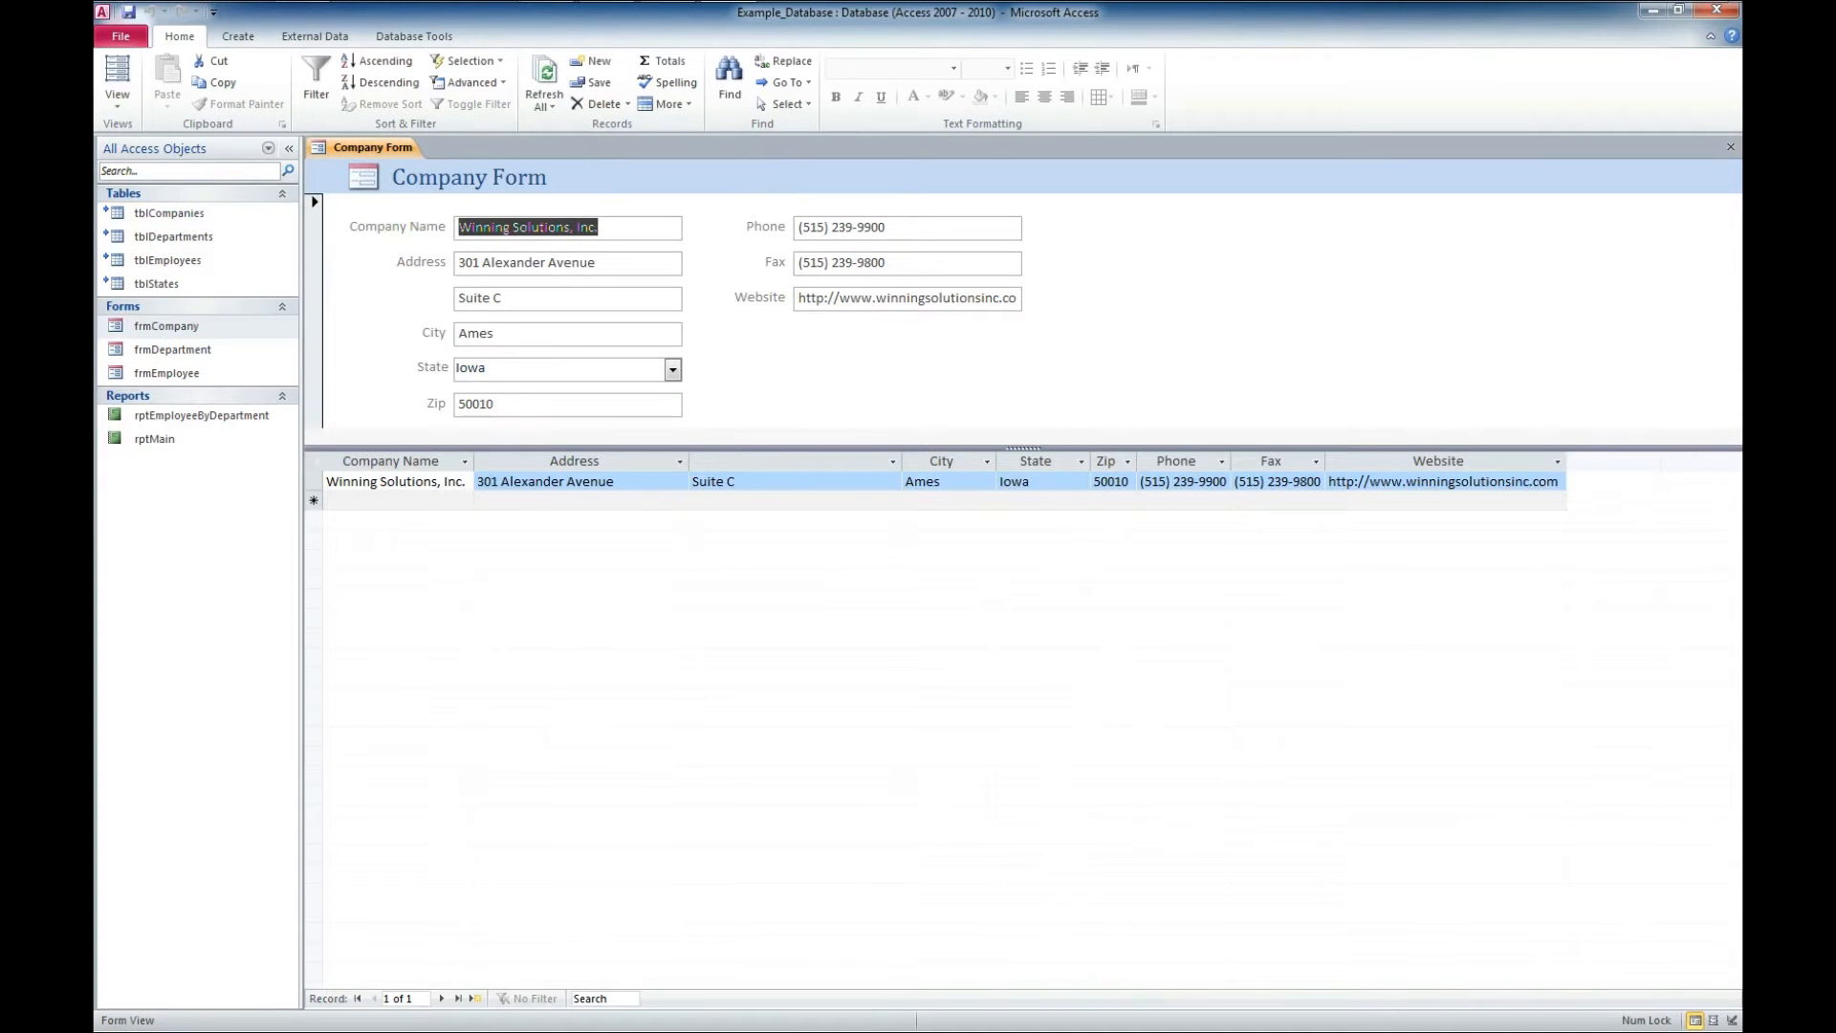
left_click(1728, 147)
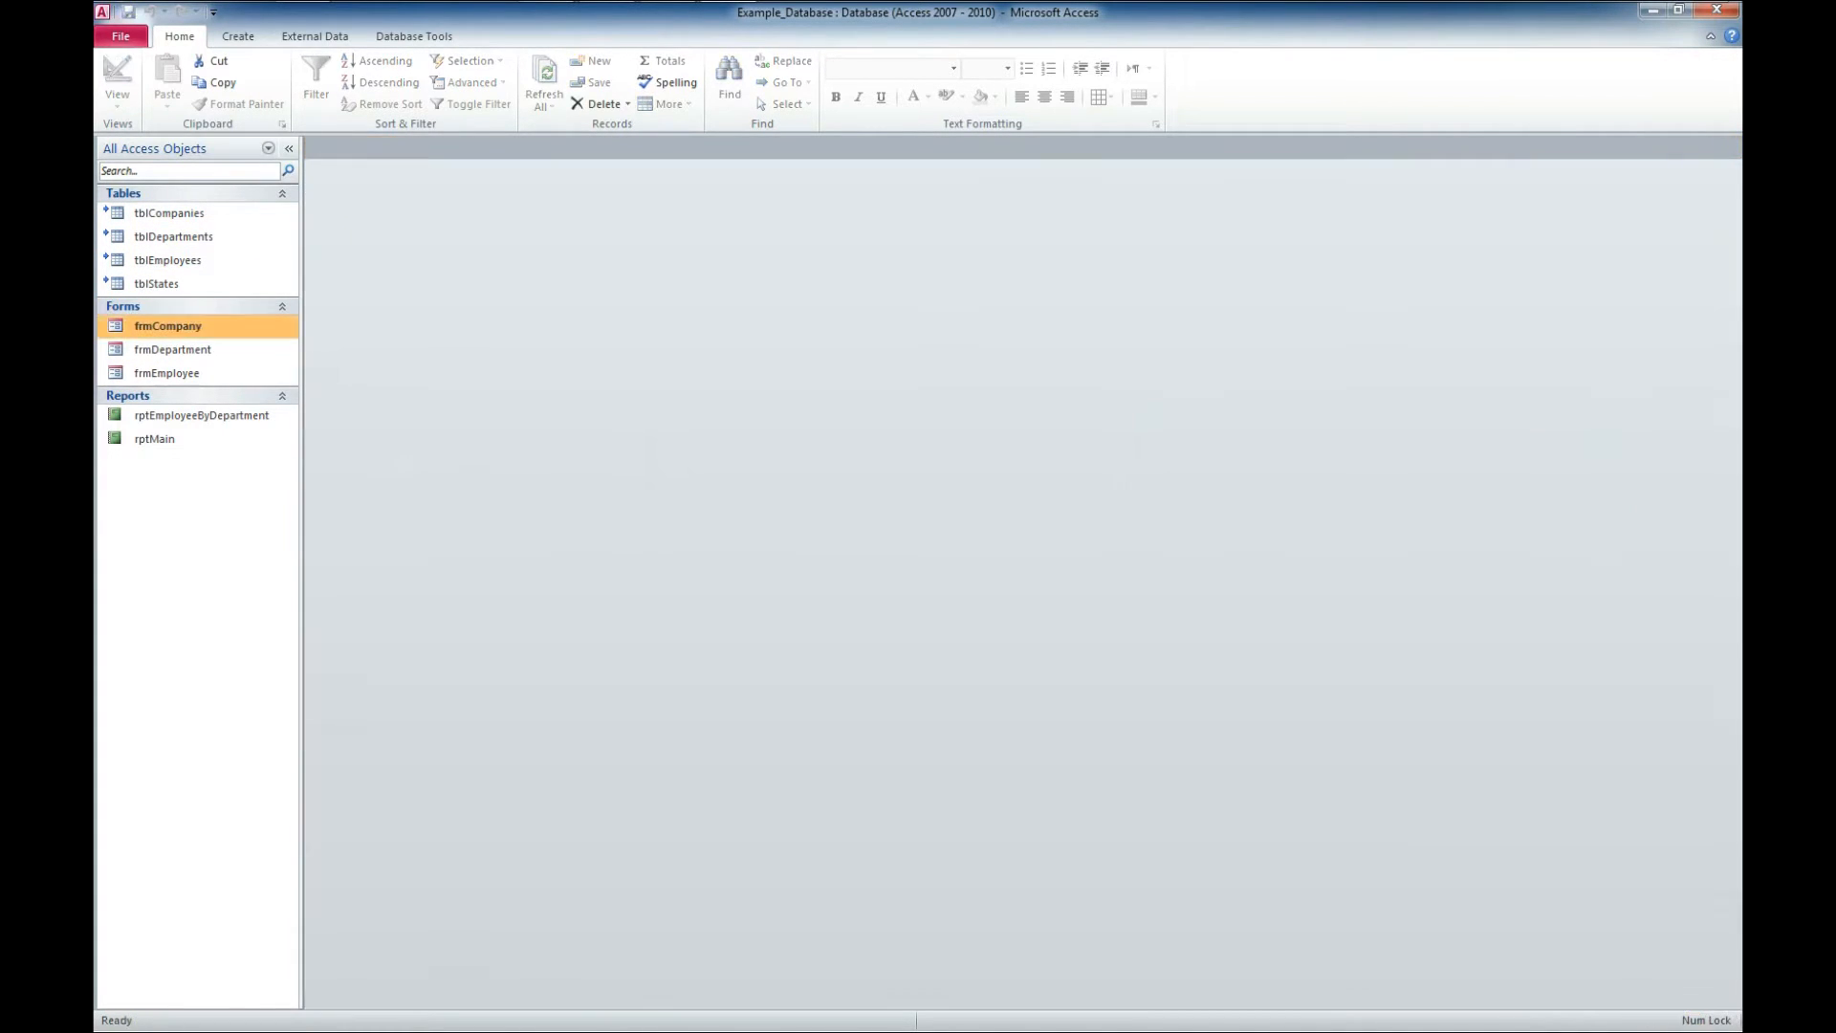
left_click(1713, 10)
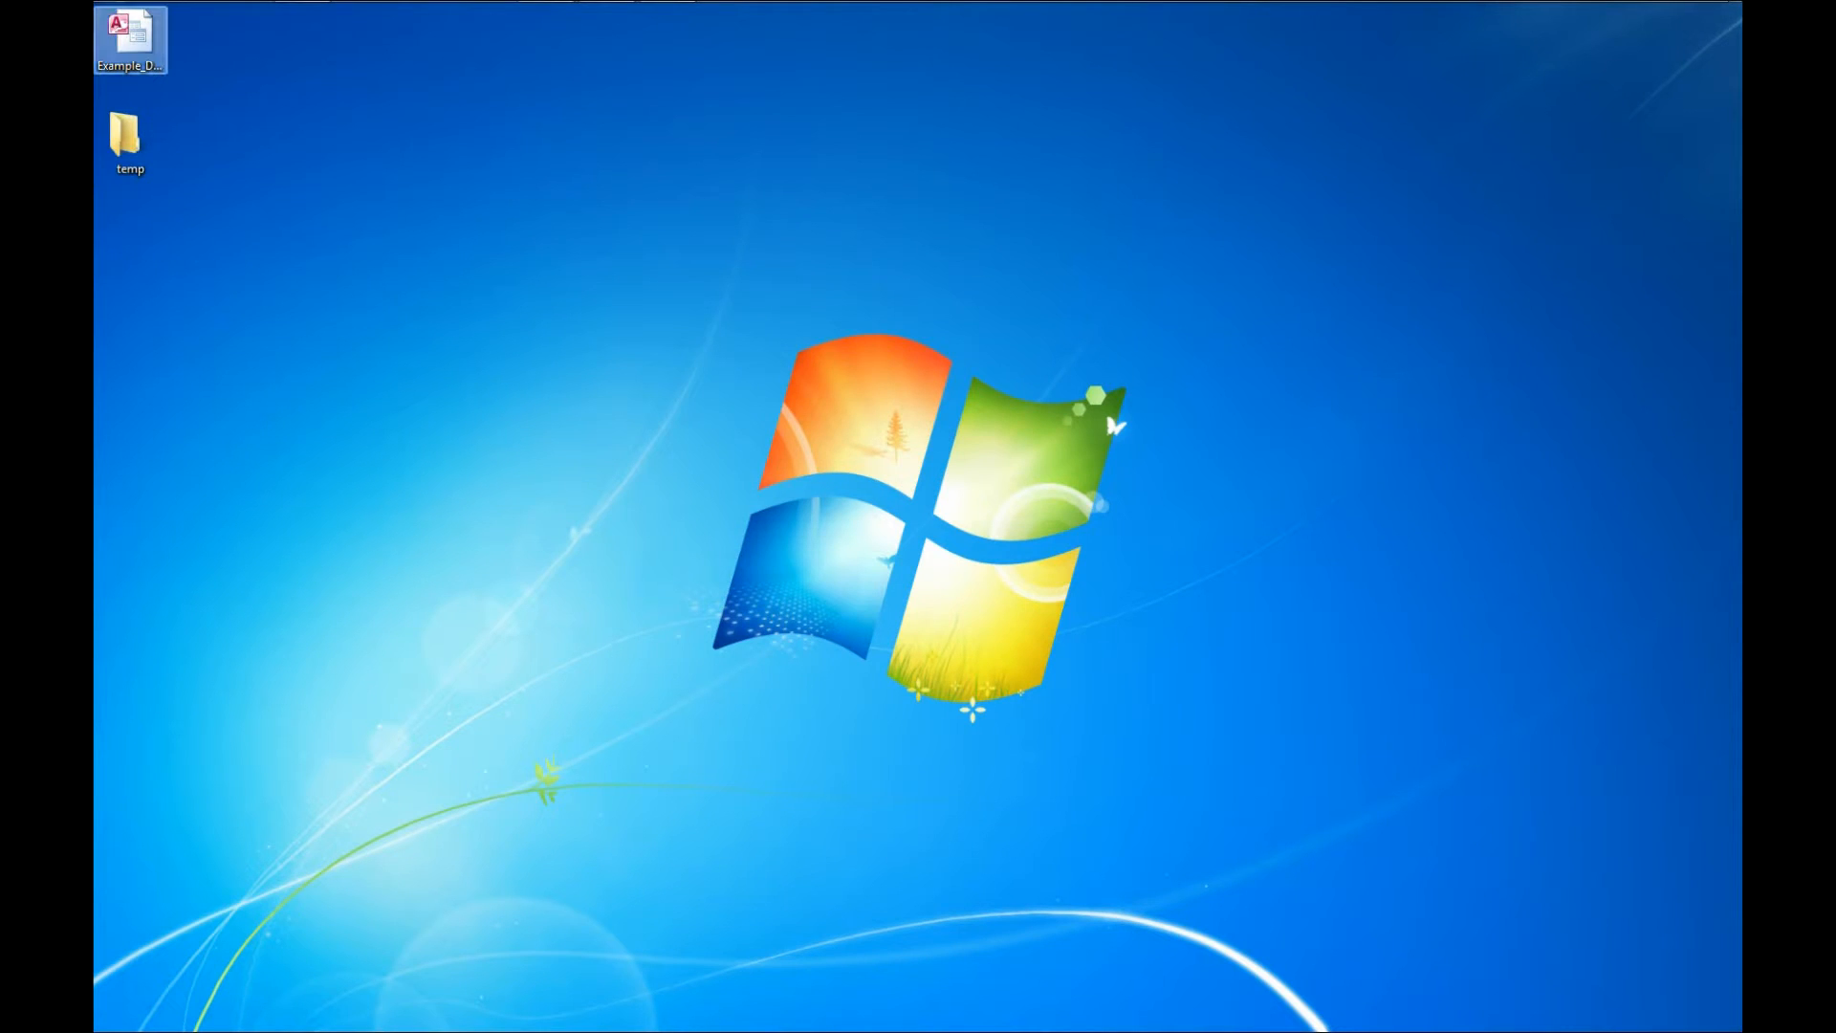
double_click(127, 28)
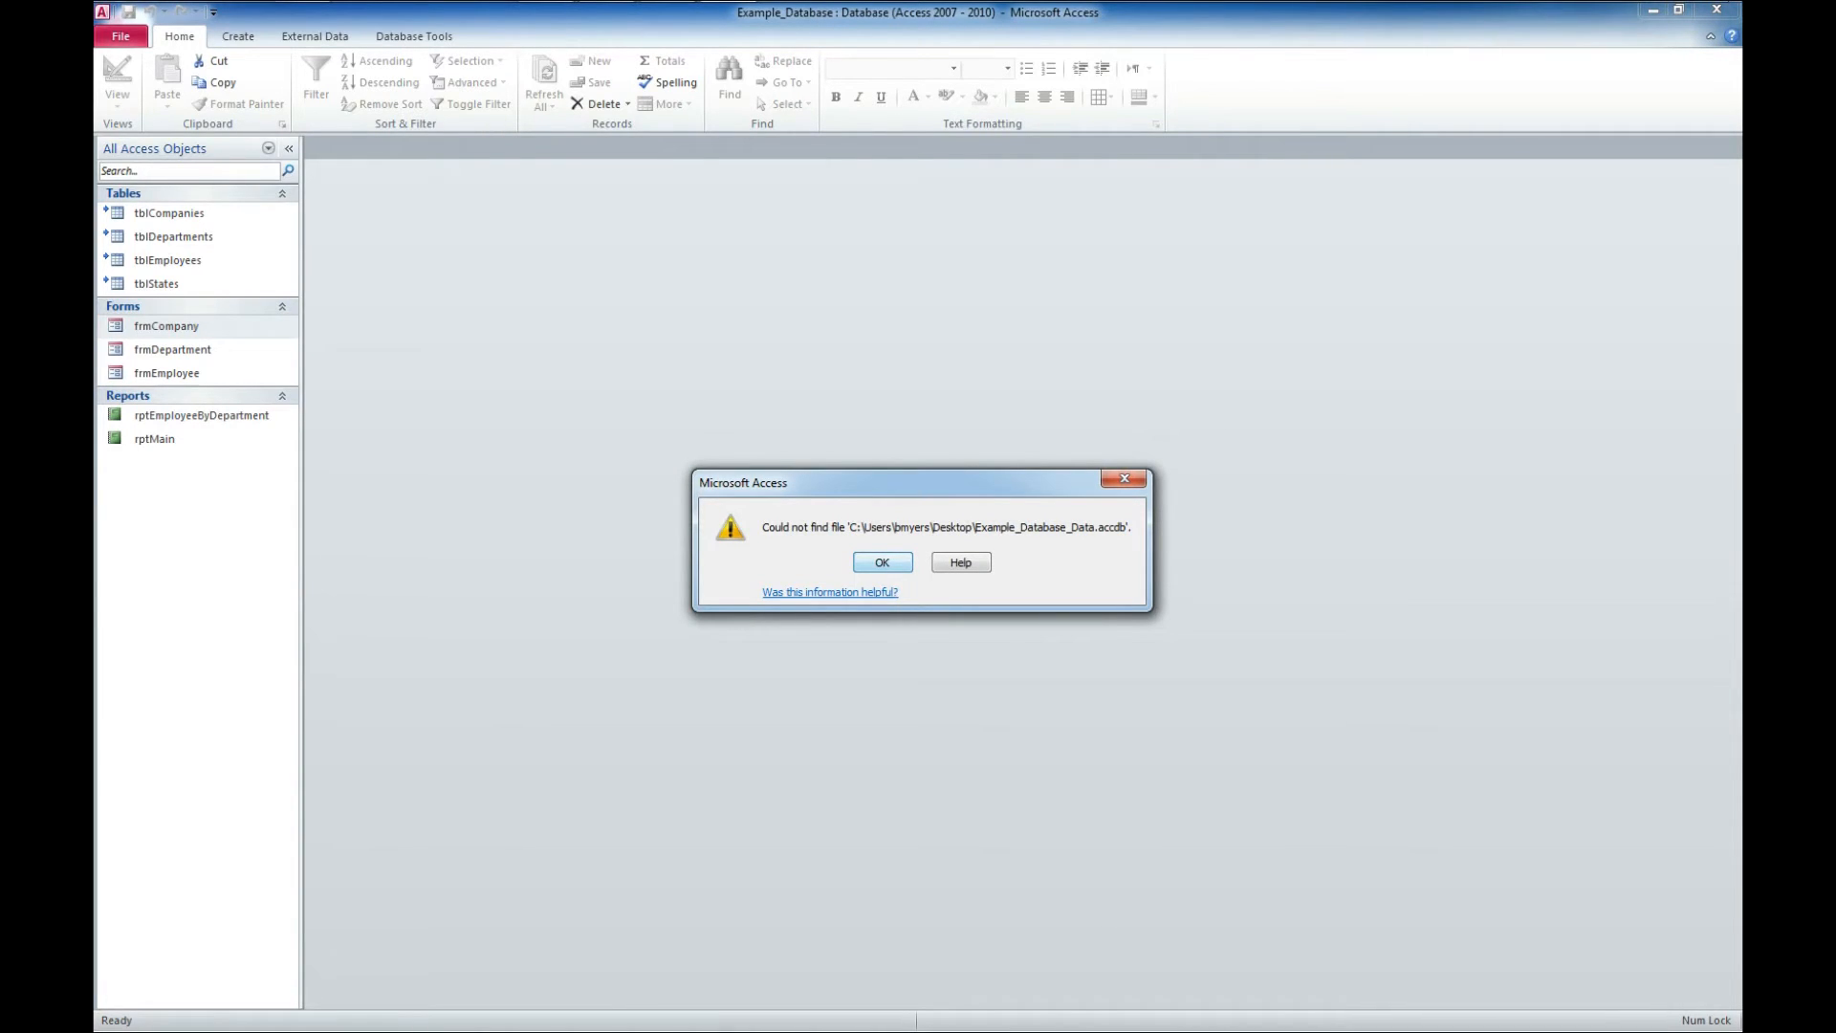
Dismiss the missing-file error and bring up the Linked Table Manager from a linked table.
left_click(881, 562)
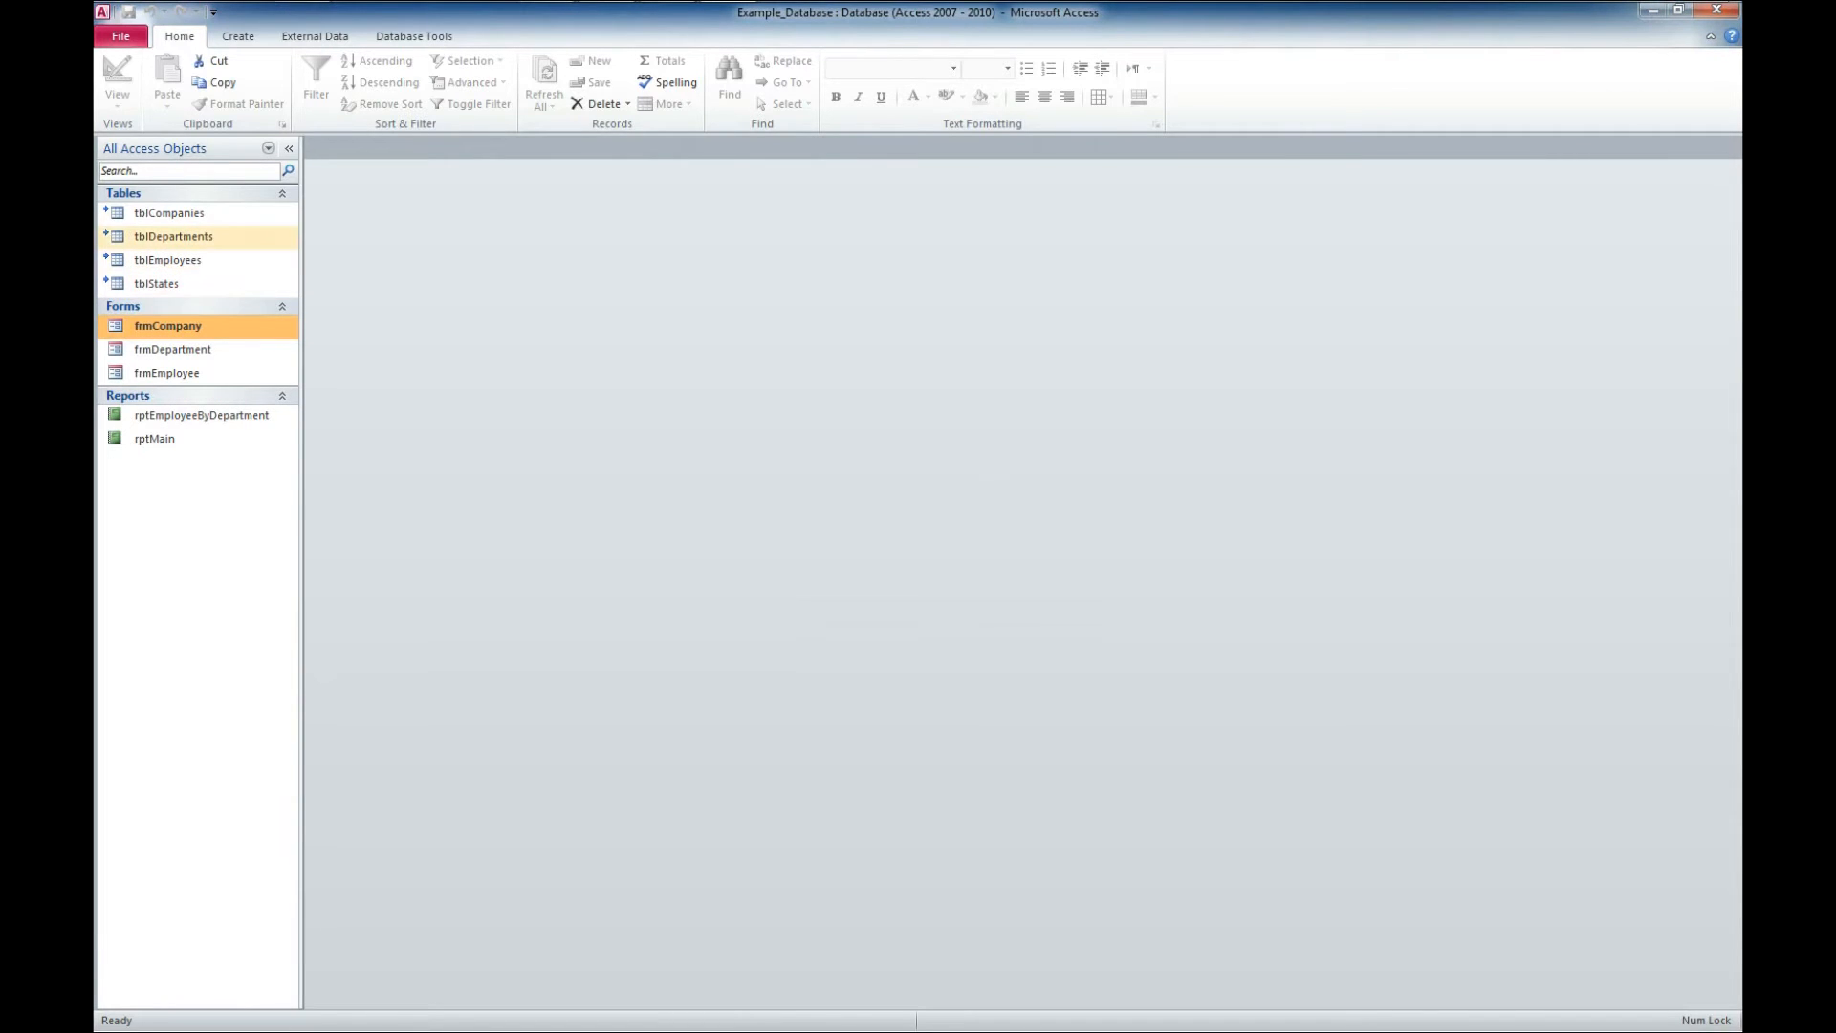
right_click(172, 237)
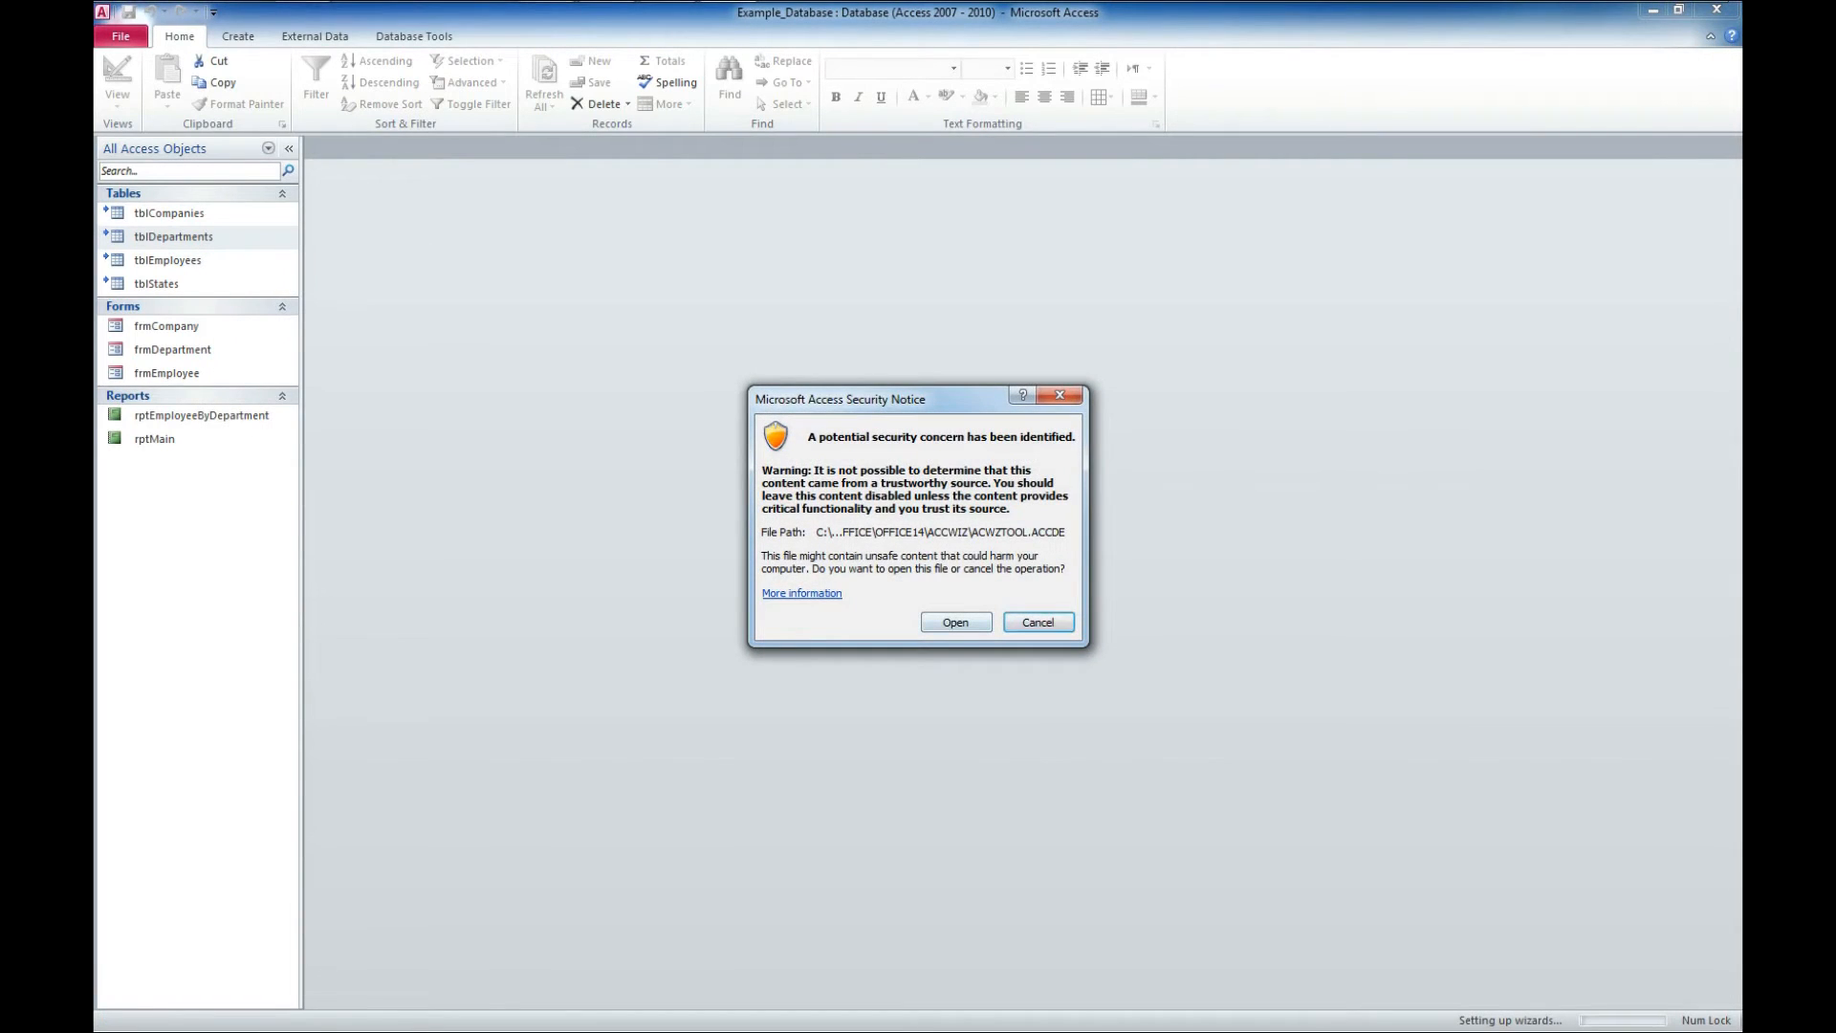
Allow the ACWZTOOL wizard, select all four linked tables with 'Always prompt for new location' and confirm.
left_click(956, 621)
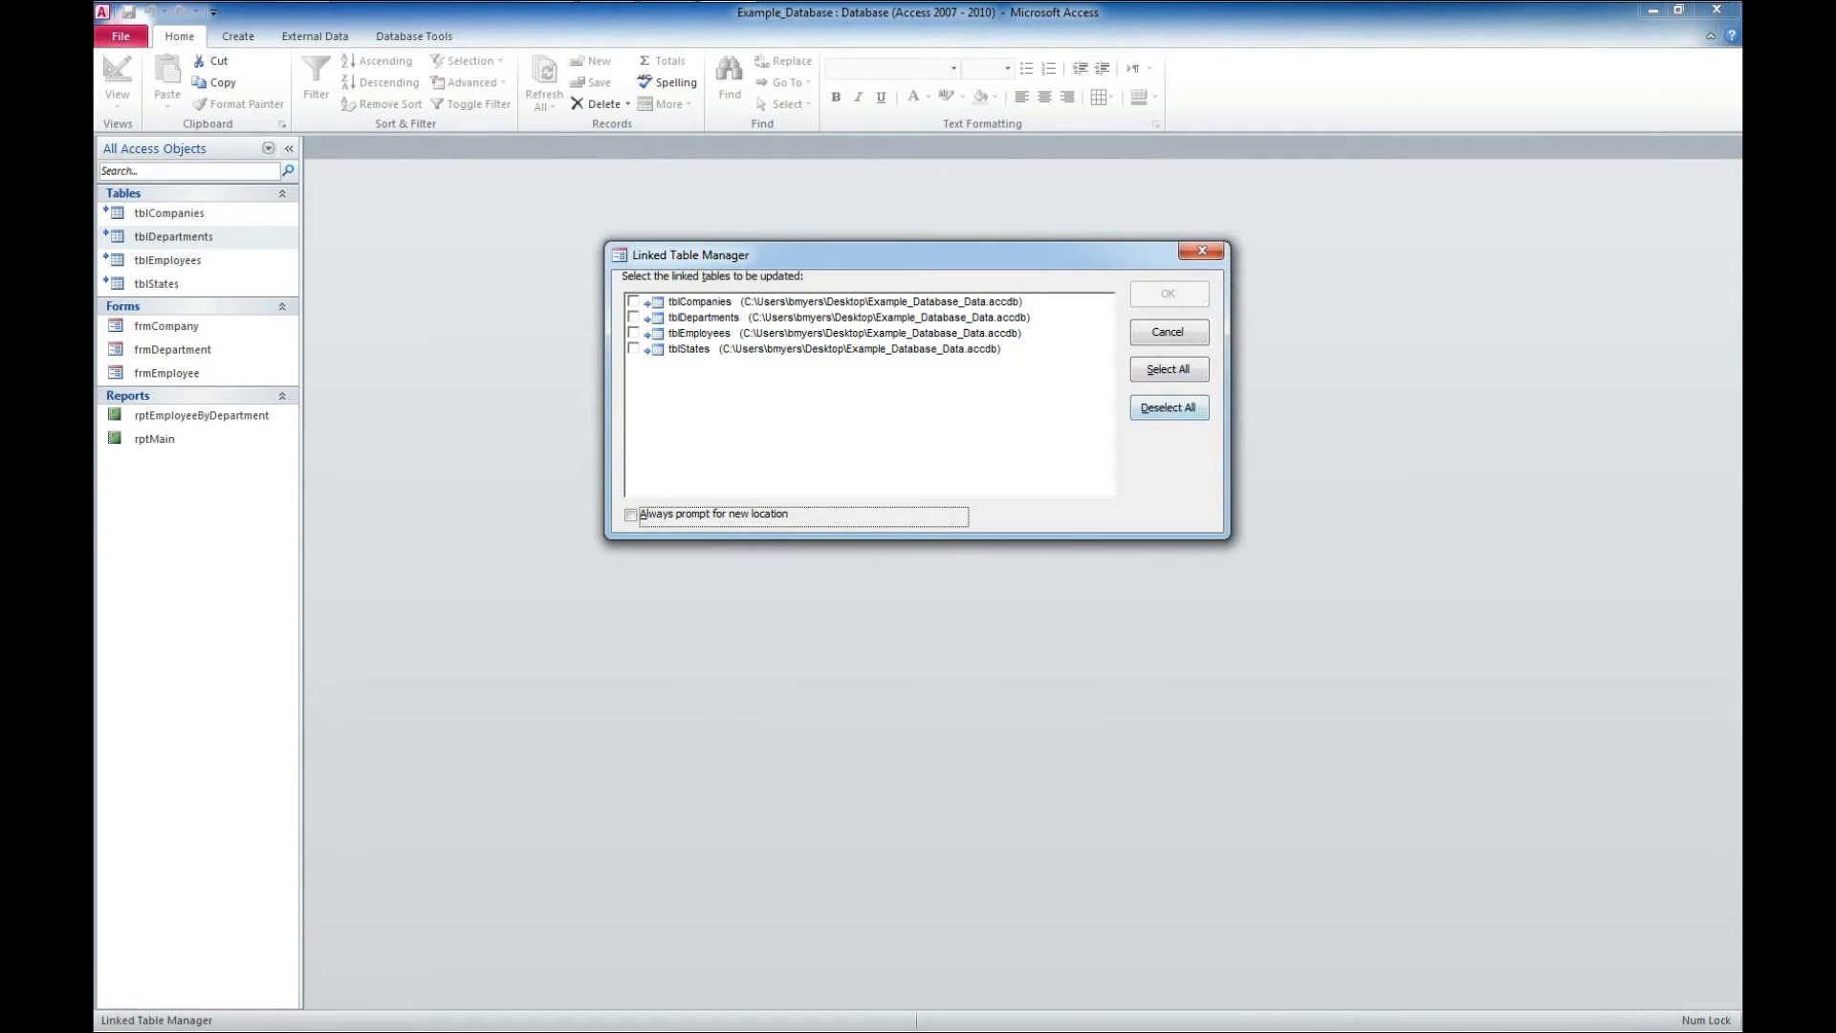
left_click(1169, 369)
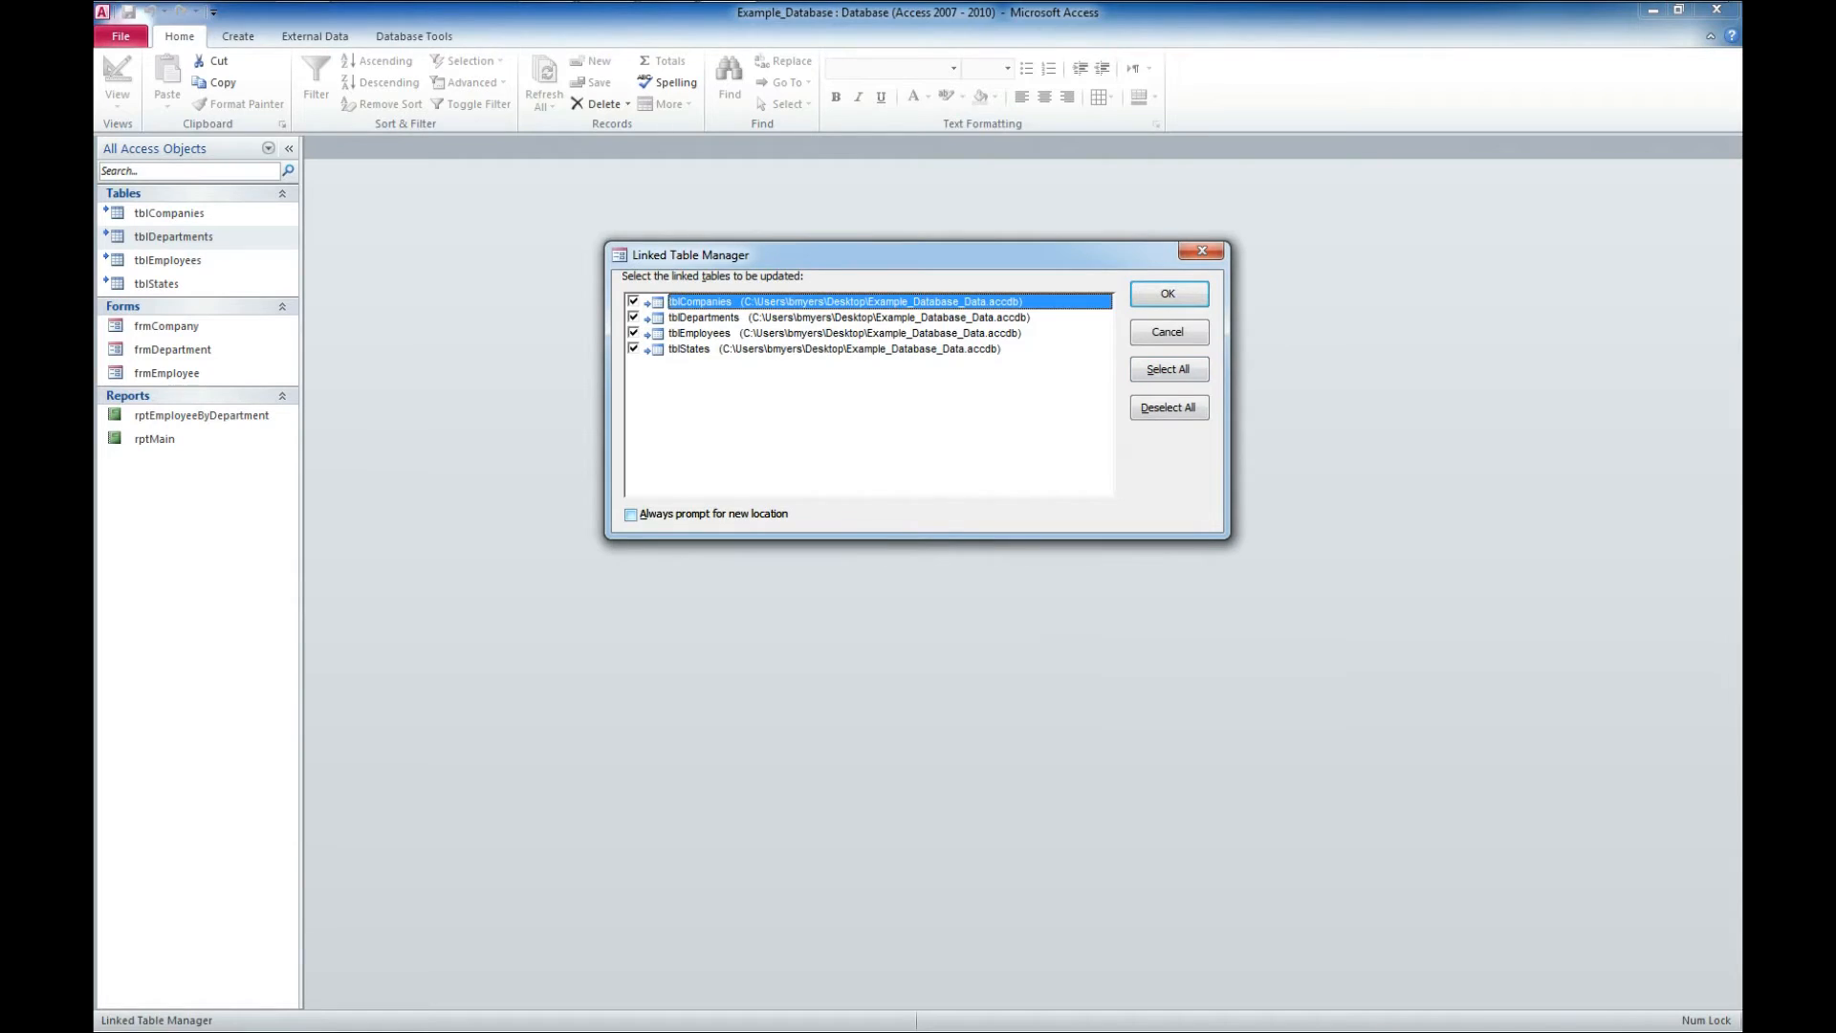
left_click(629, 514)
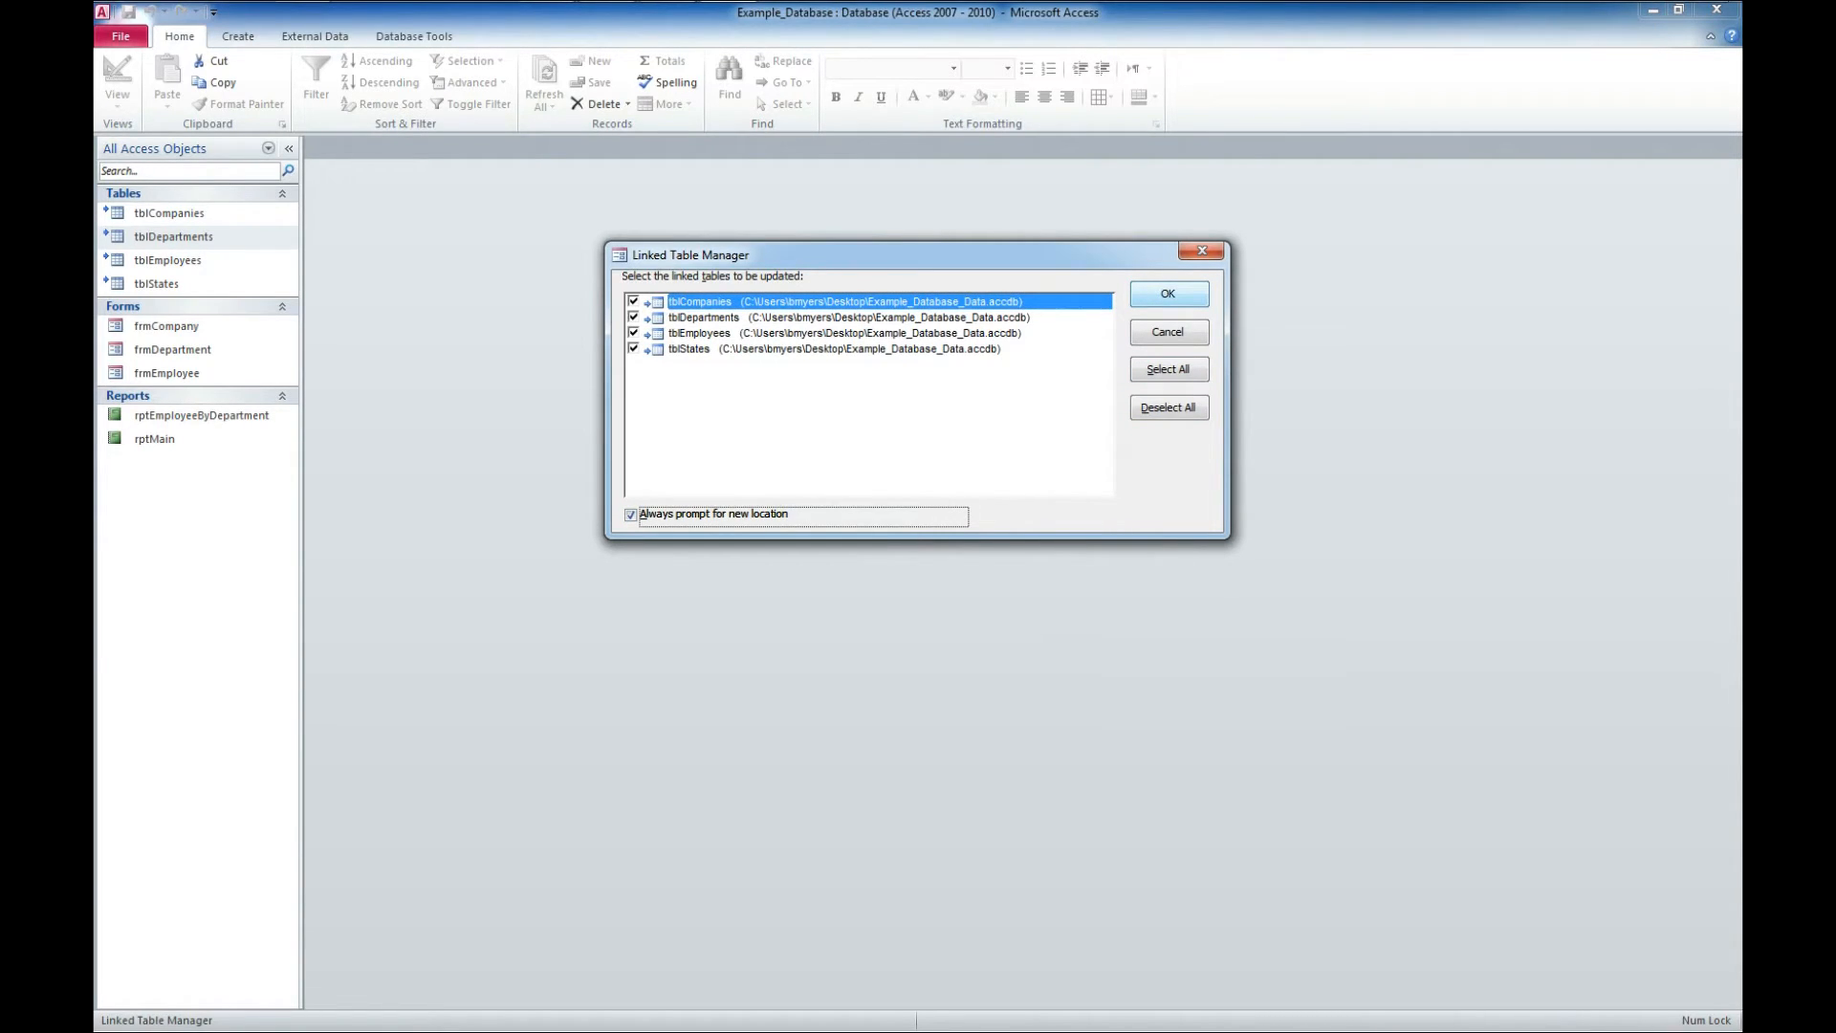
left_click(1167, 292)
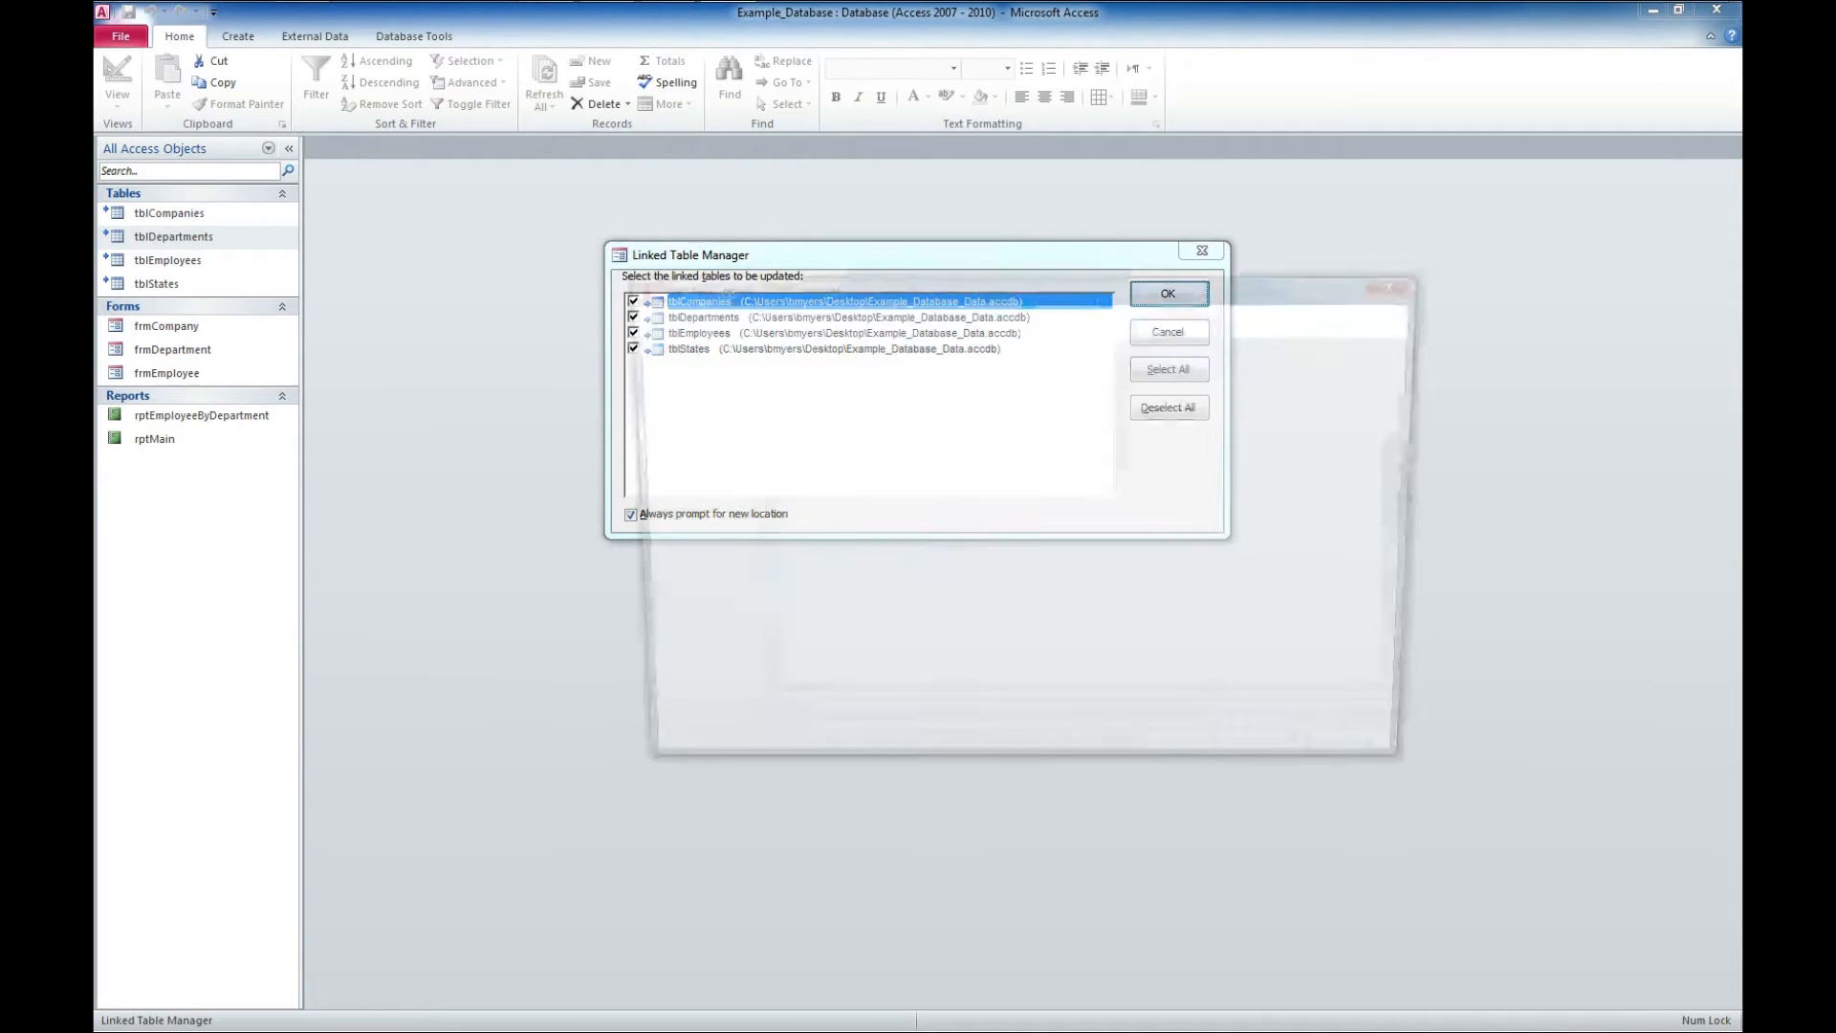
Relink the tables to Example_Database_Data in the Desktop temp folder.
left_click(1167, 293)
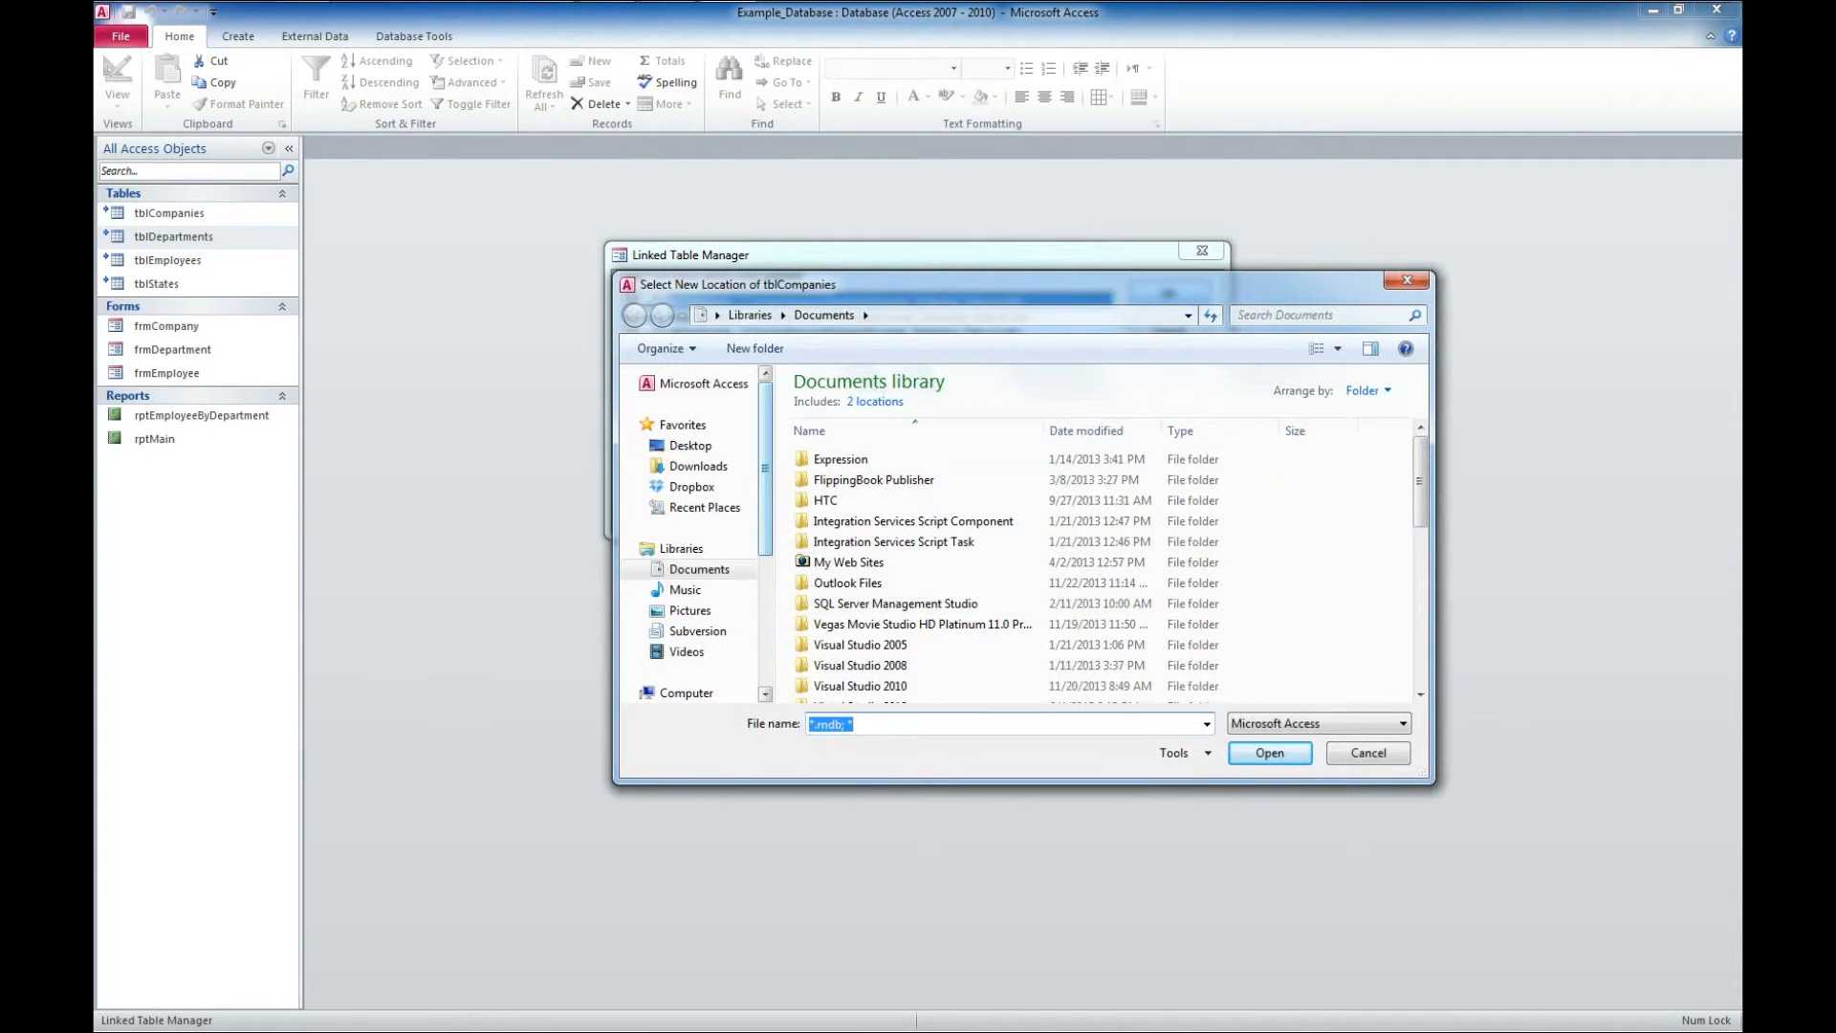
left_click(689, 445)
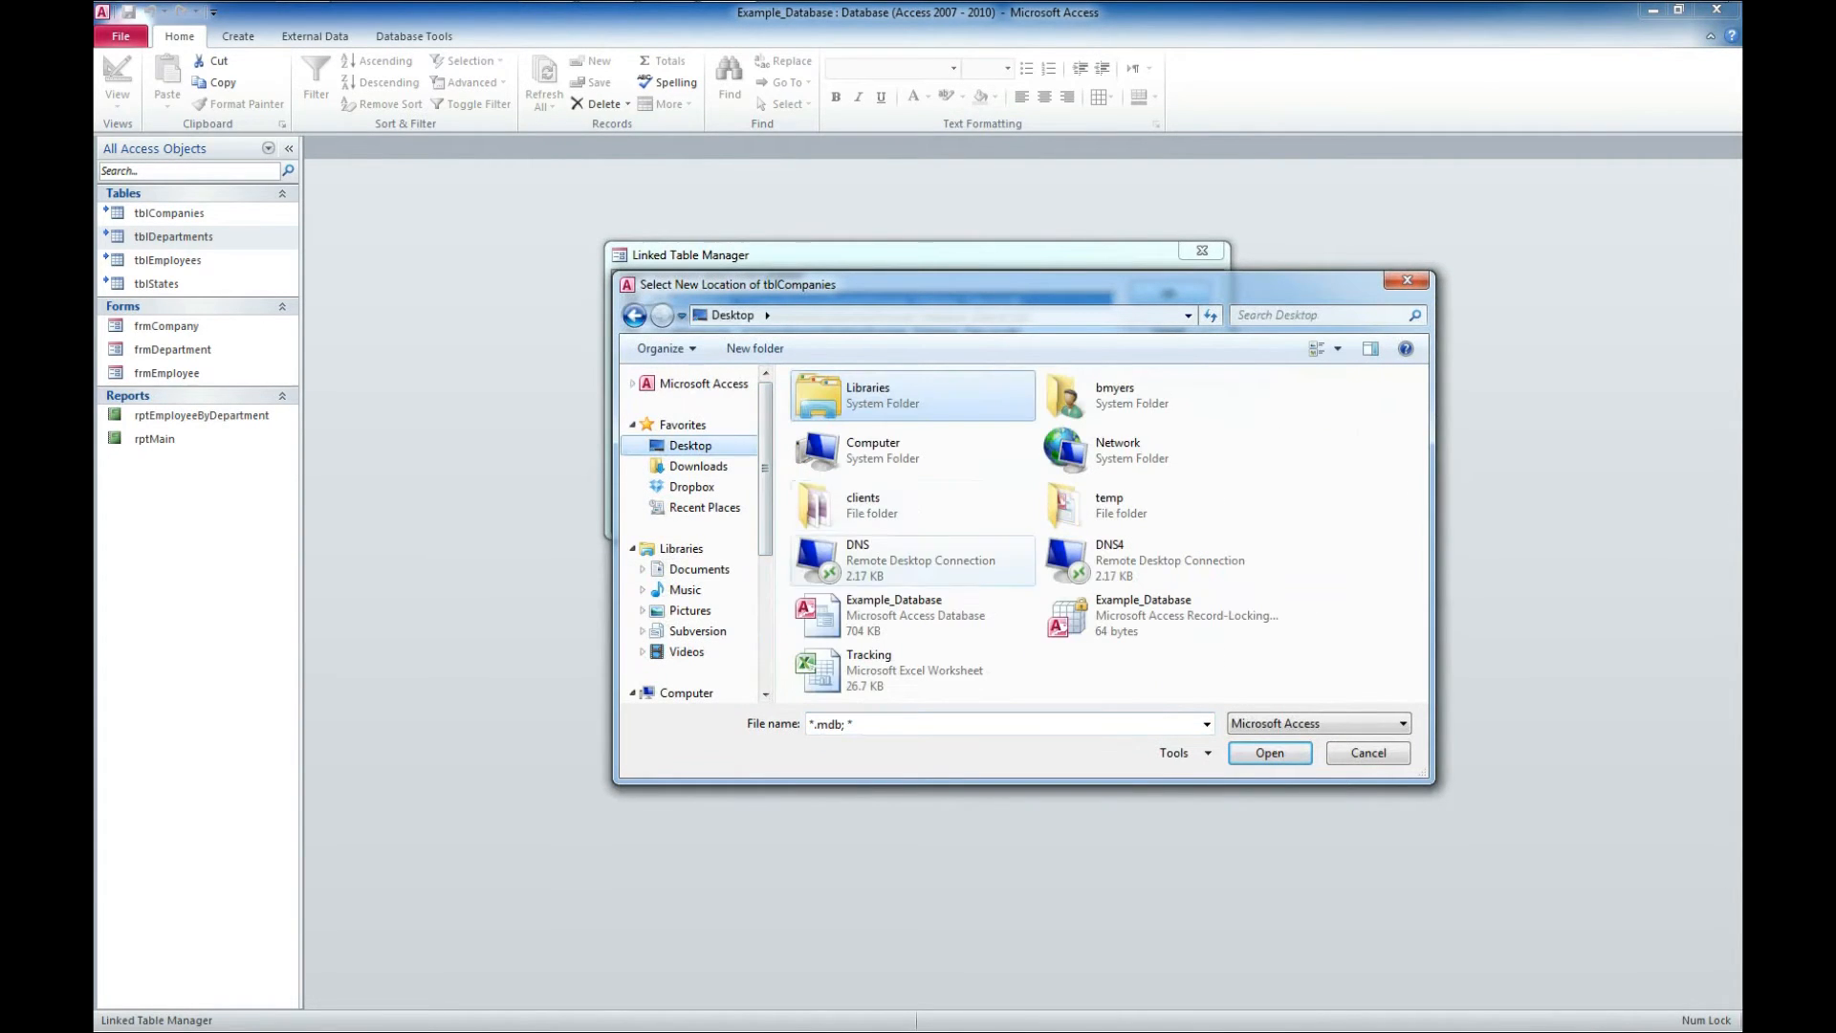
double_click(1066, 504)
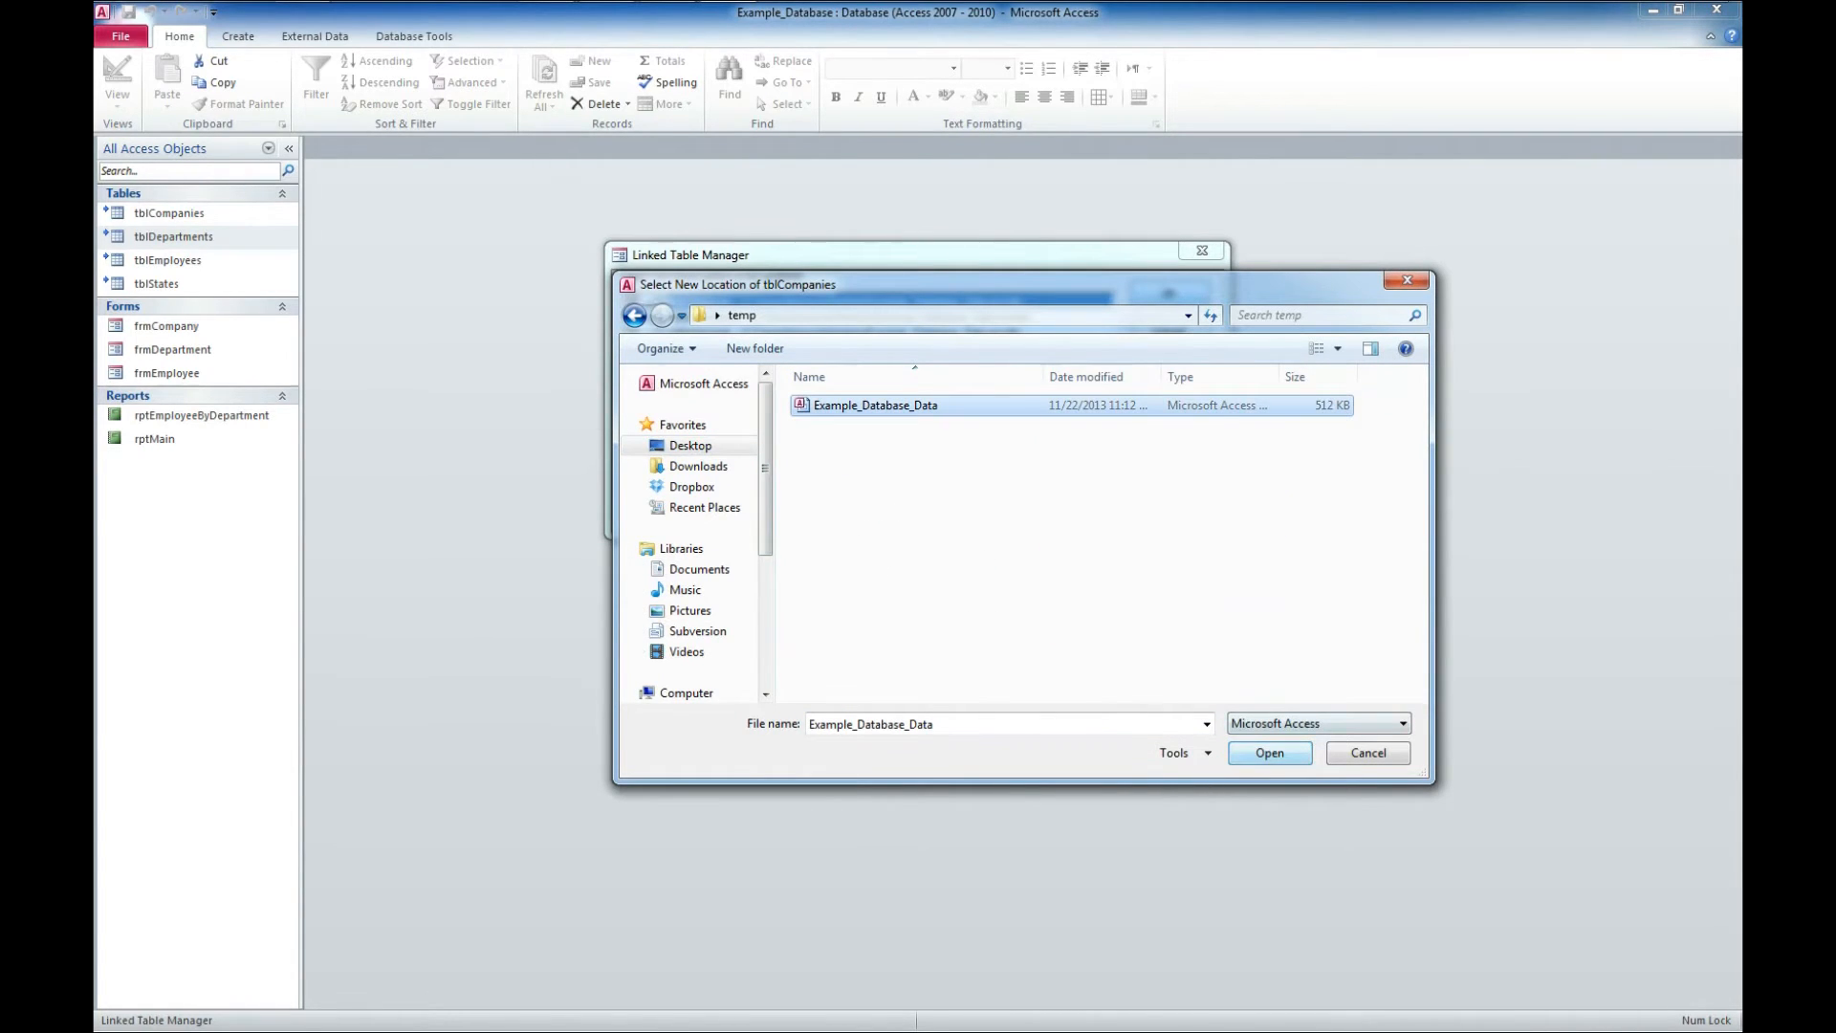
left_click(1269, 753)
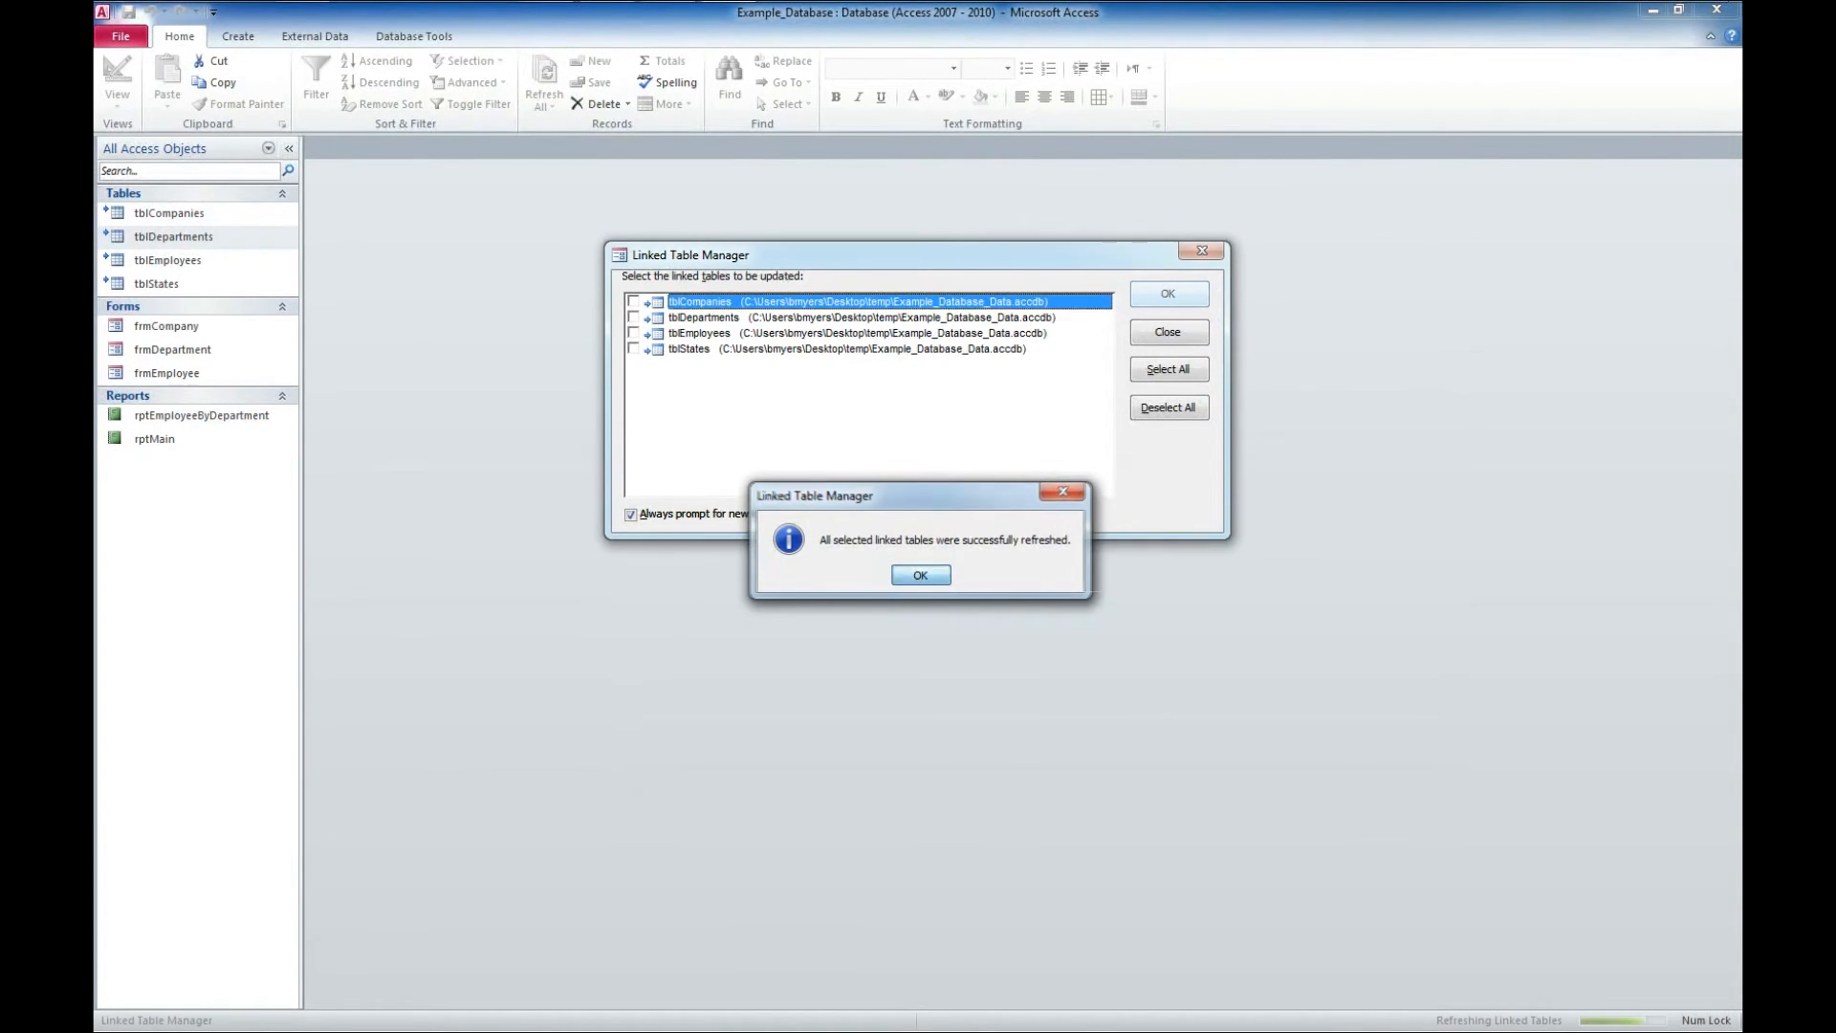
Acknowledge the successful refresh, close the Linked Table Manager and check the forms open again.
left_click(921, 574)
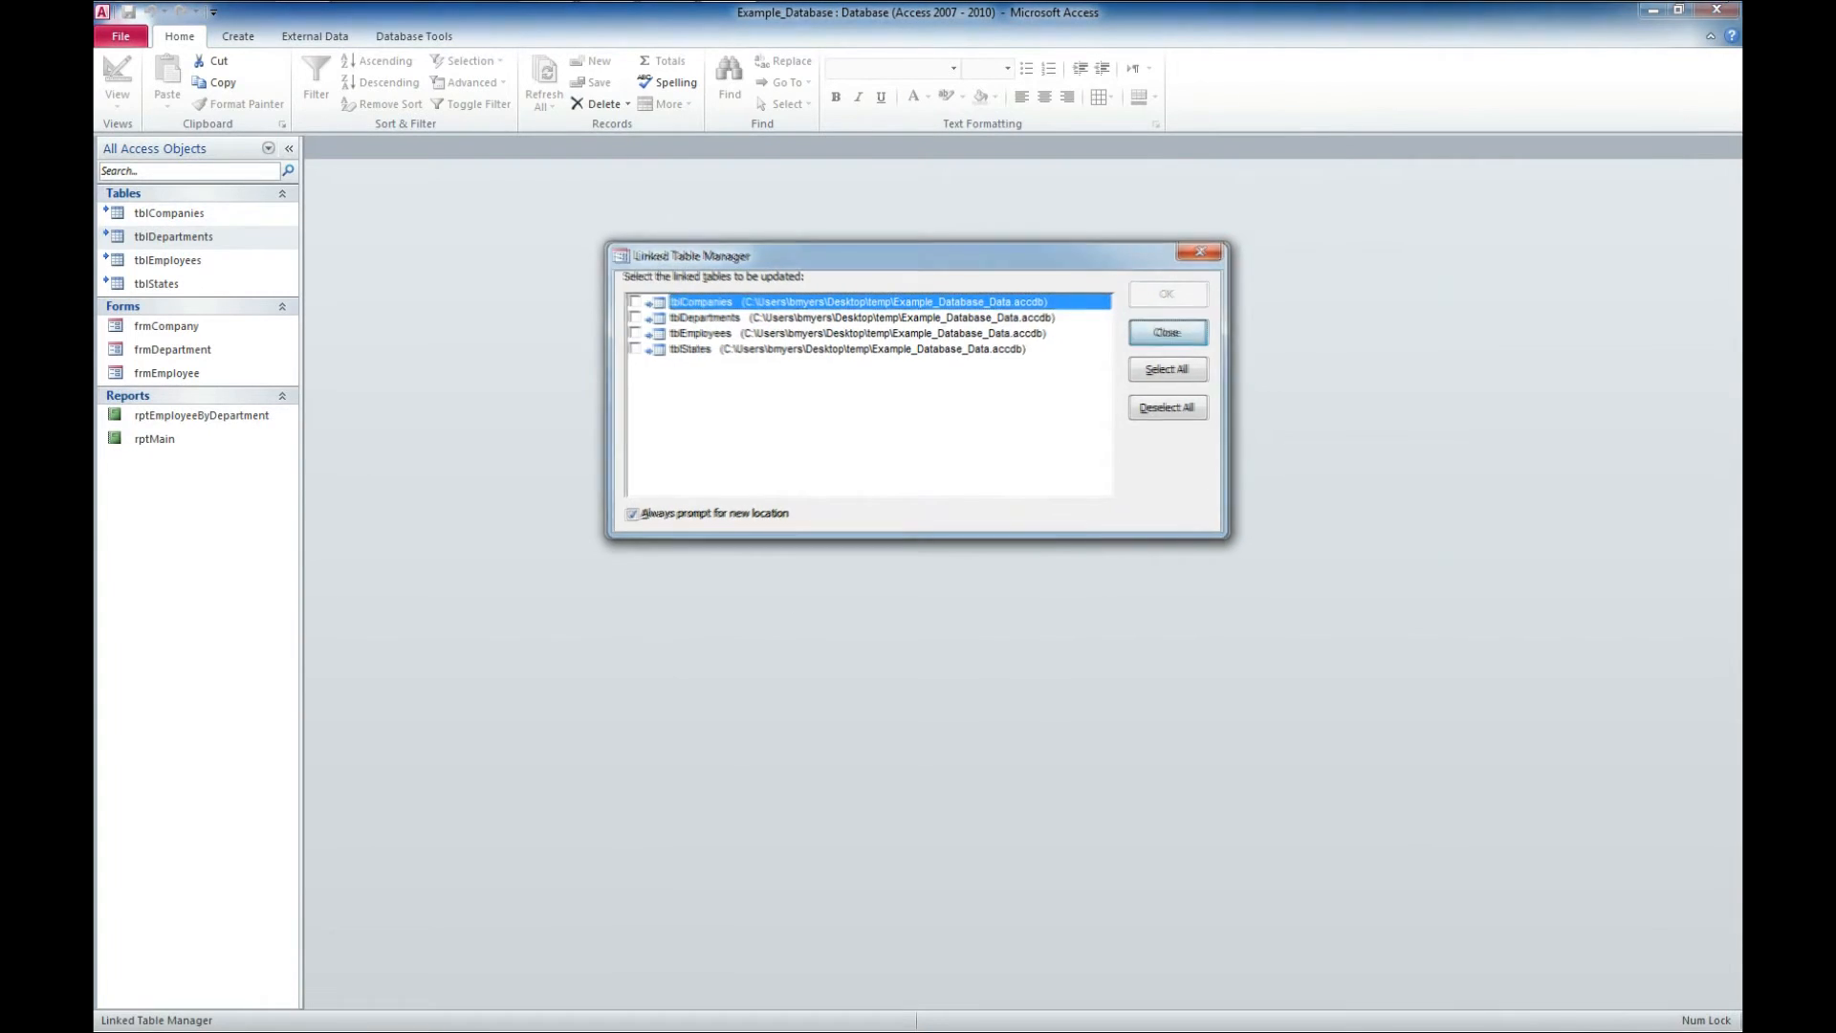
left_click(1167, 332)
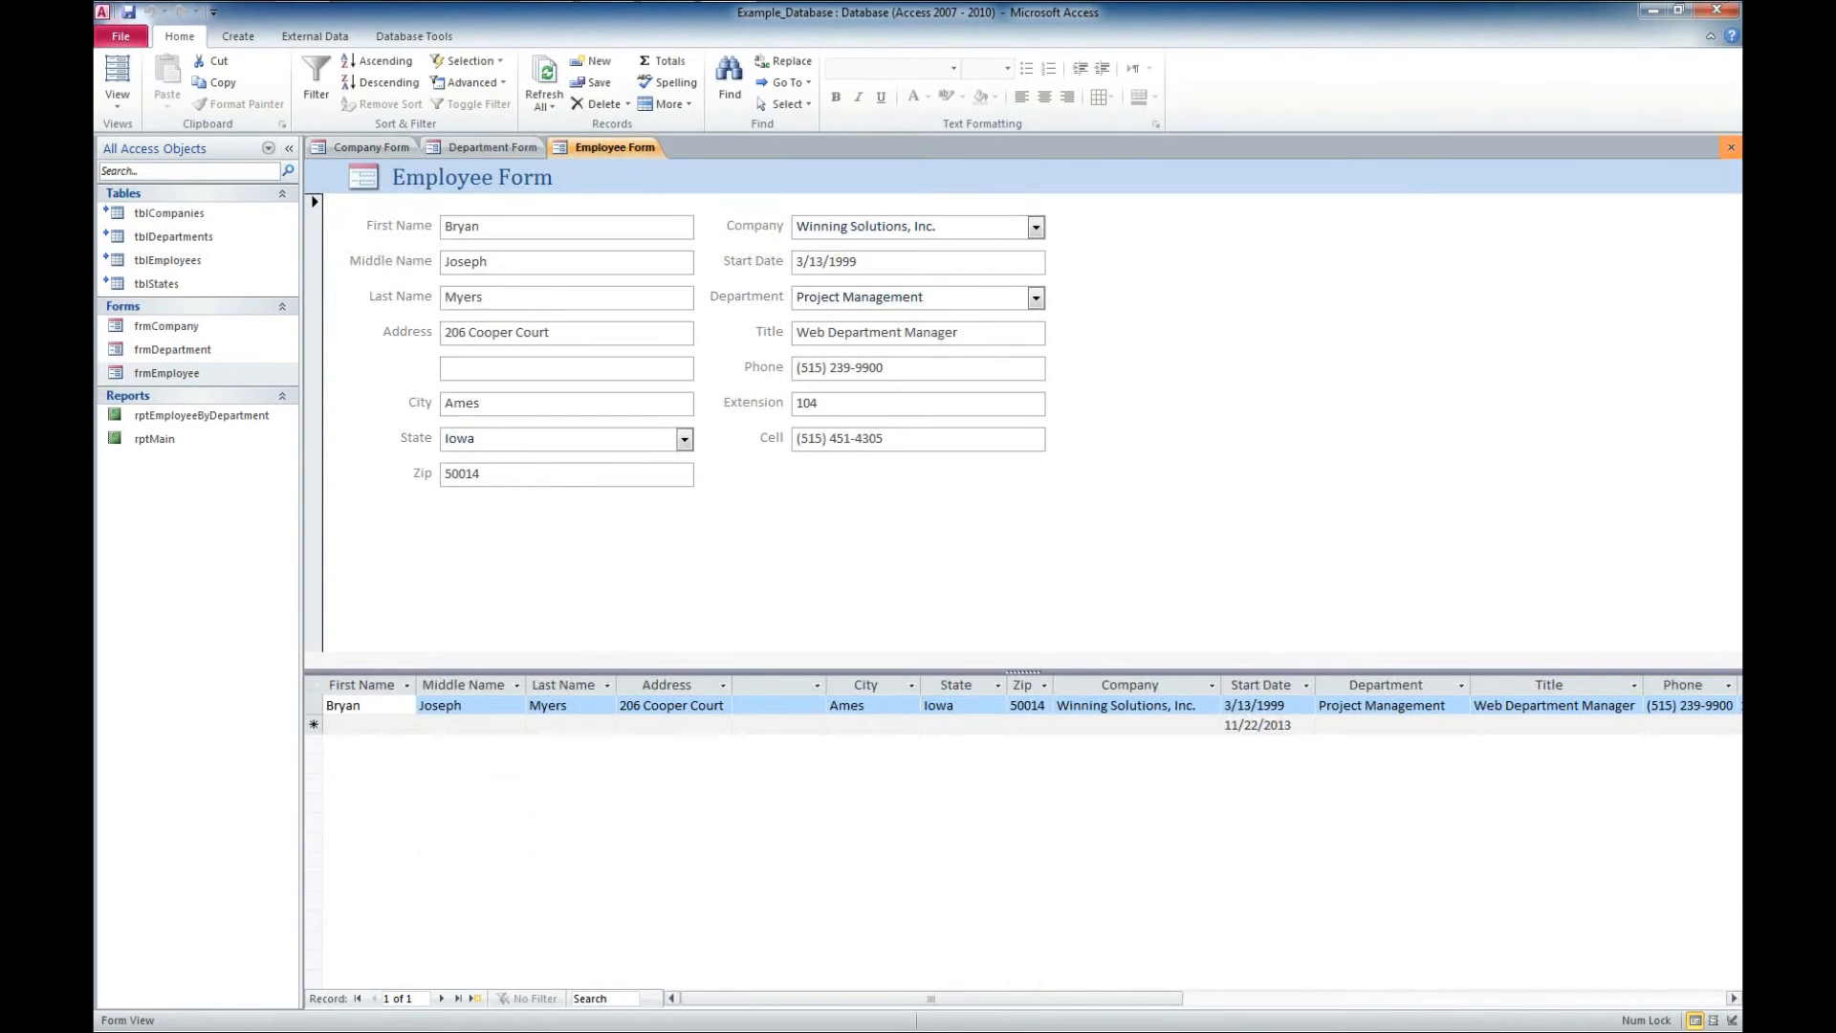
left_click(371, 146)
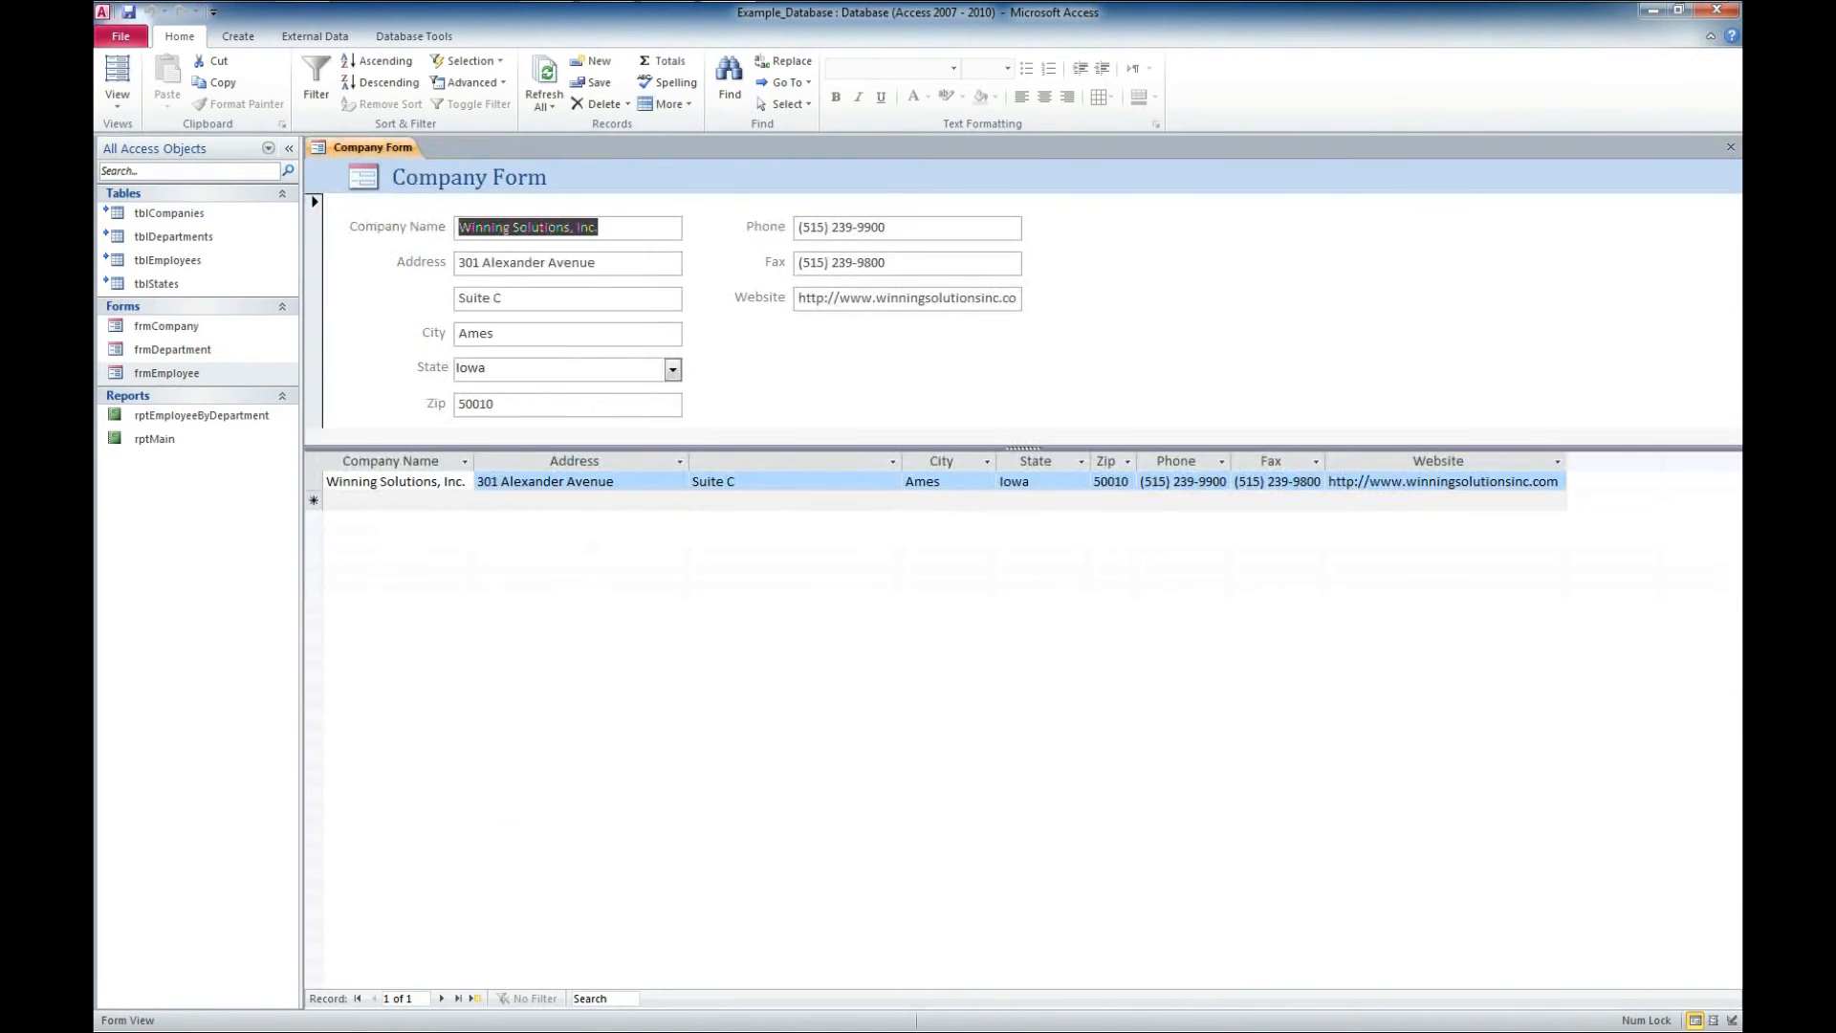